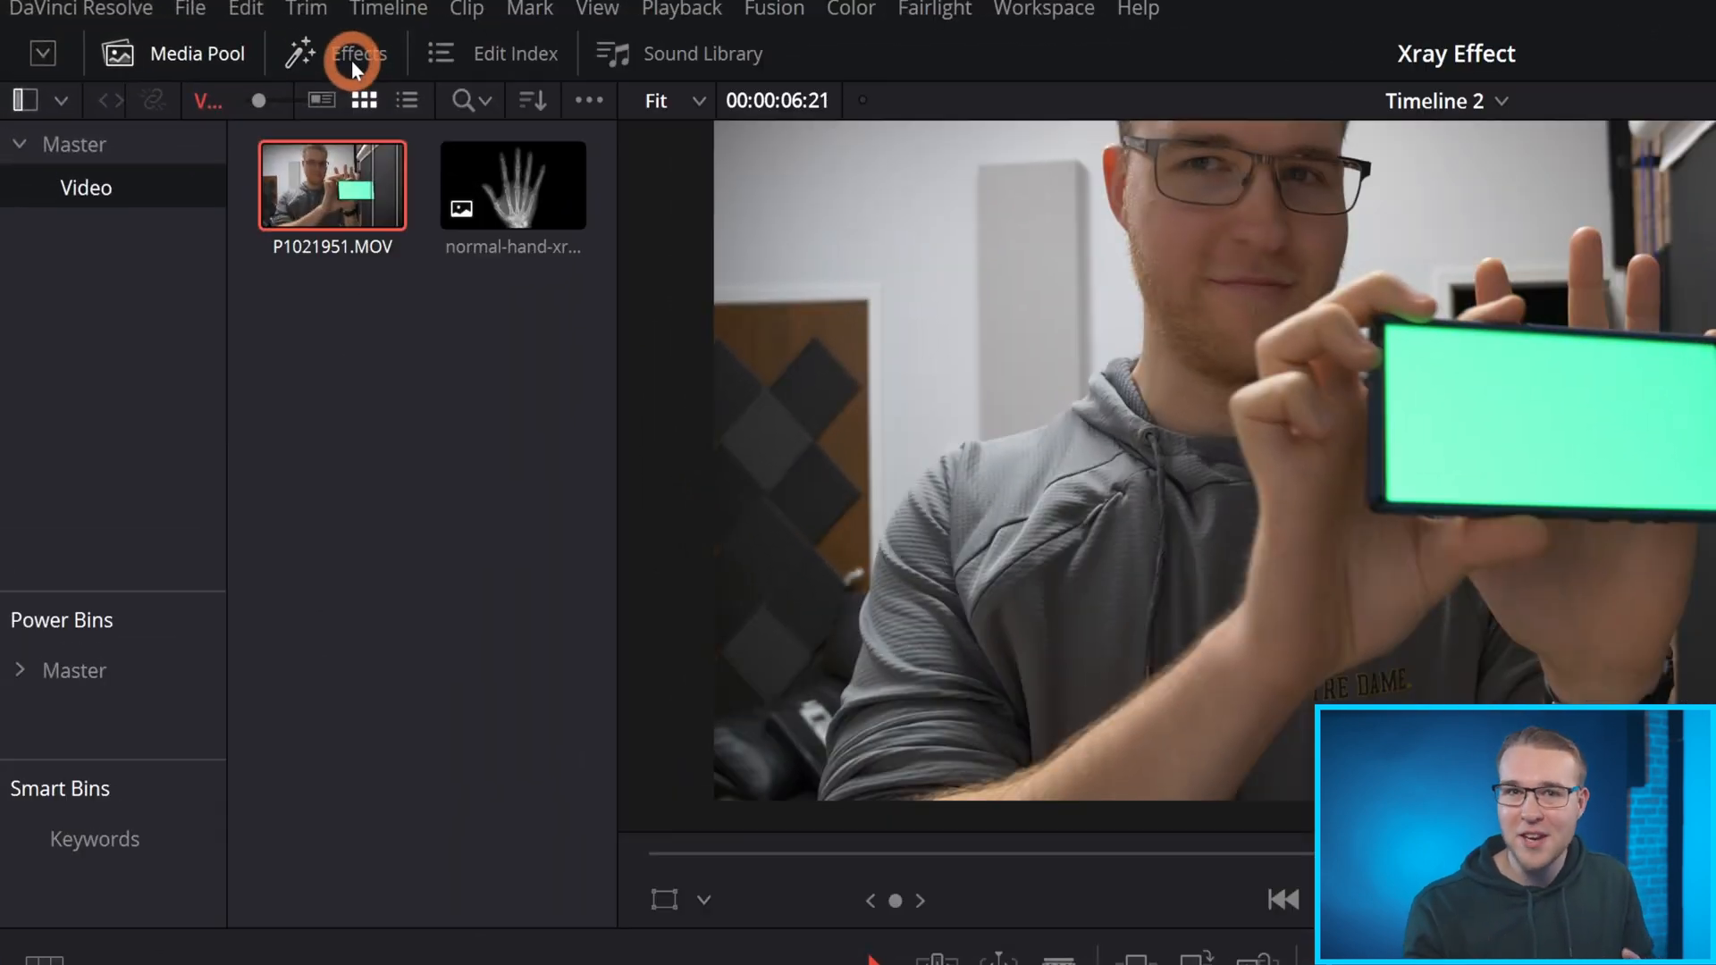
Apply the 3D Keyer from the Effects library to the phone clip and view its Inspector settings.
left_click(356, 53)
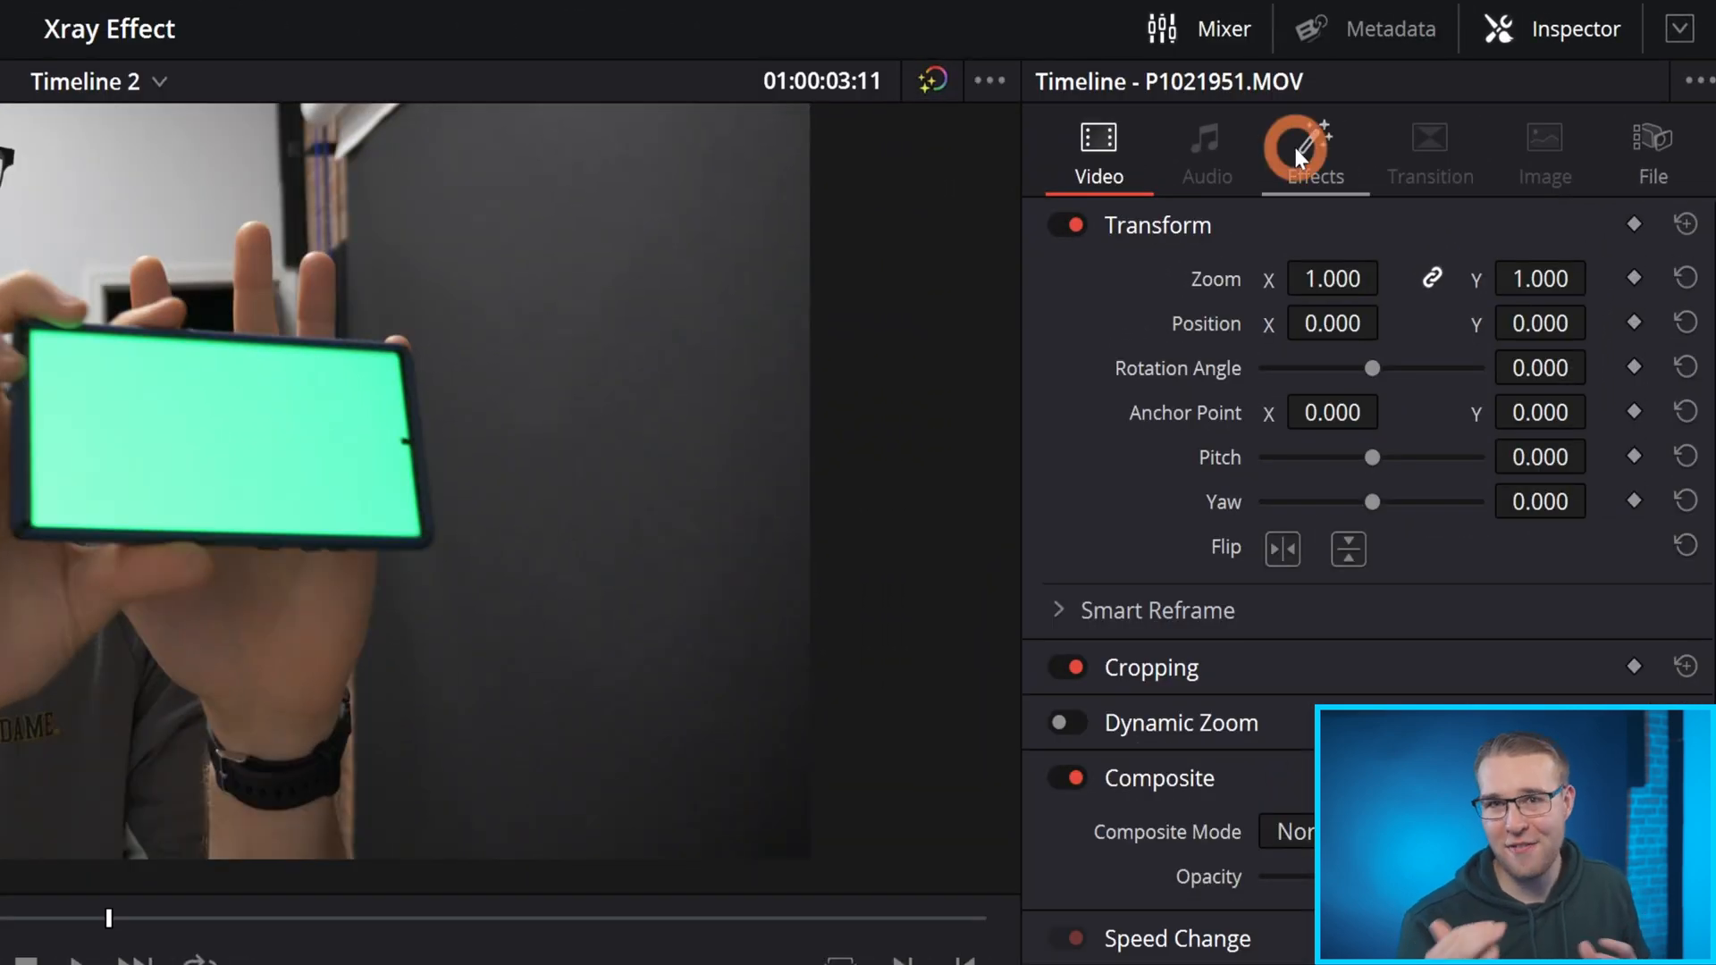
left_click(1314, 153)
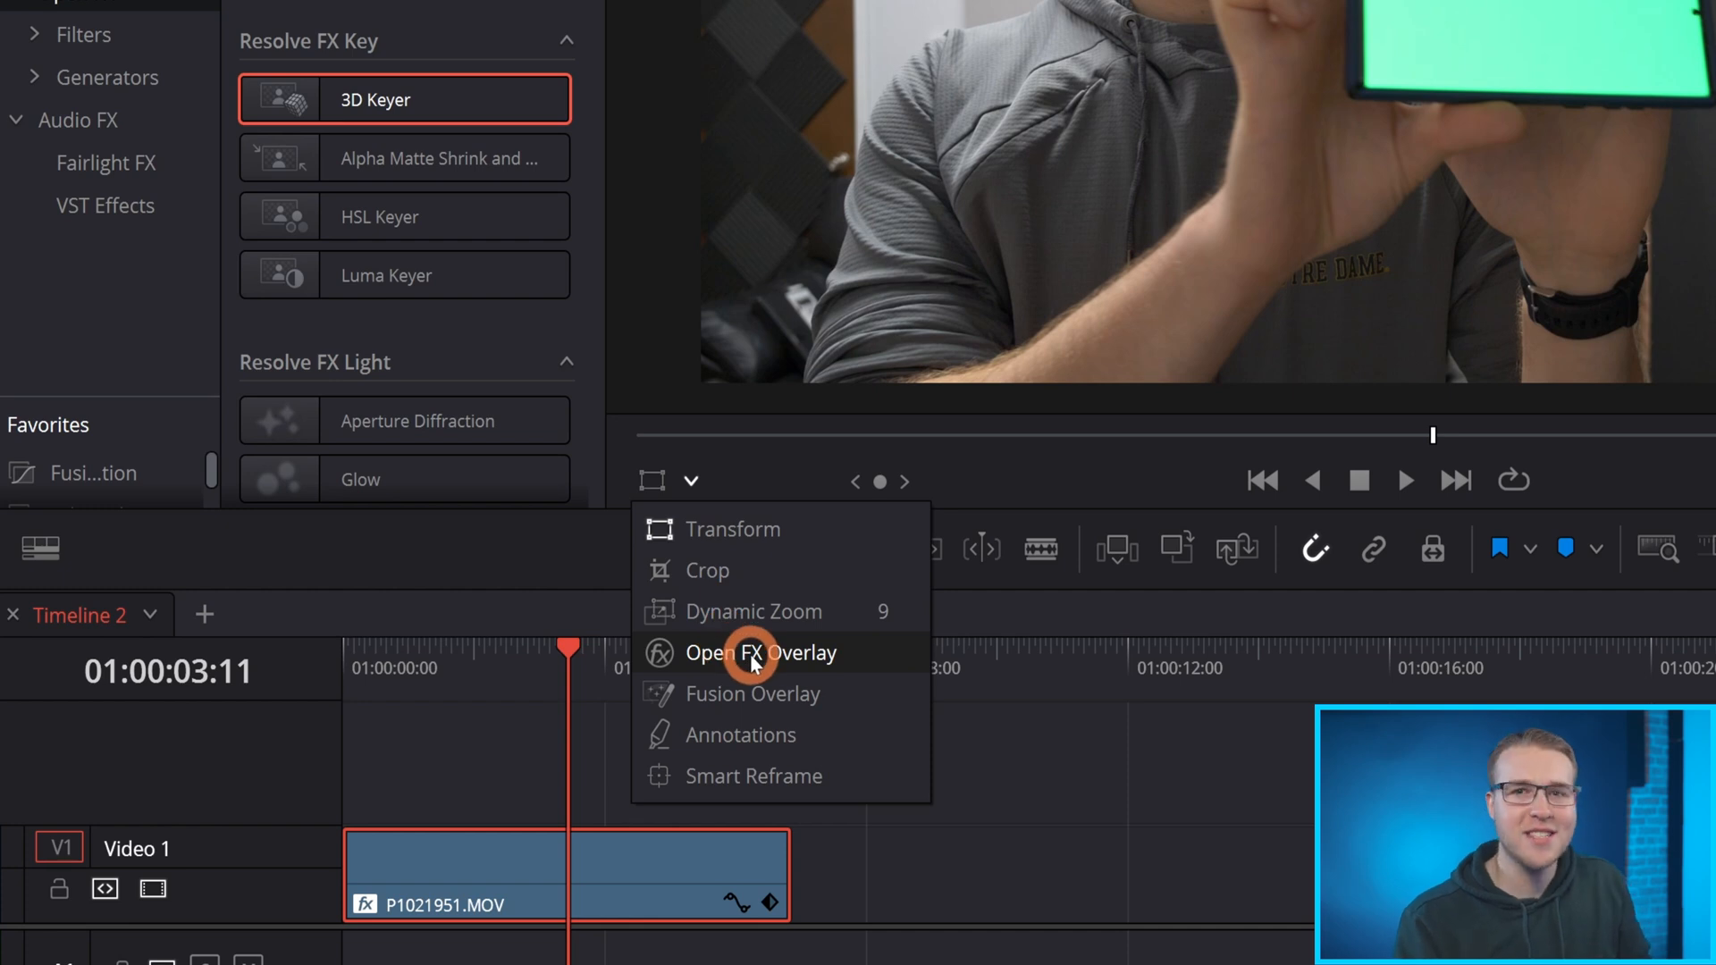
Show the keyer overlay and sample the green screen so it keys to clean black.
left_click(760, 652)
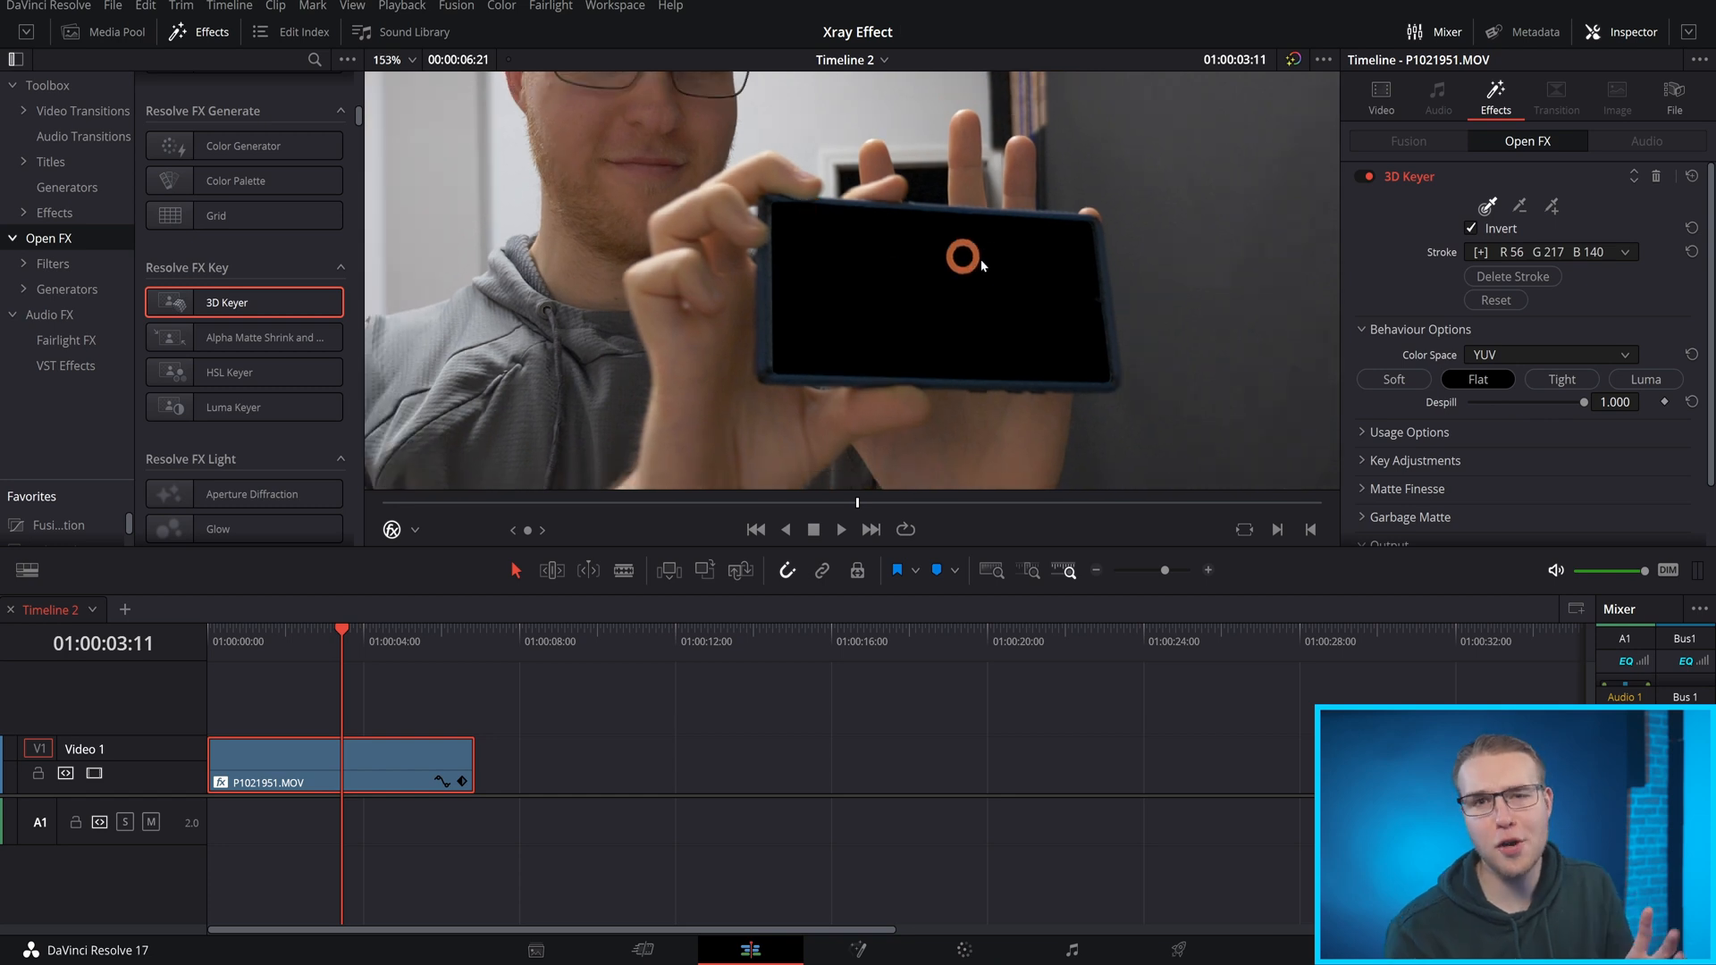
left_click(1364, 487)
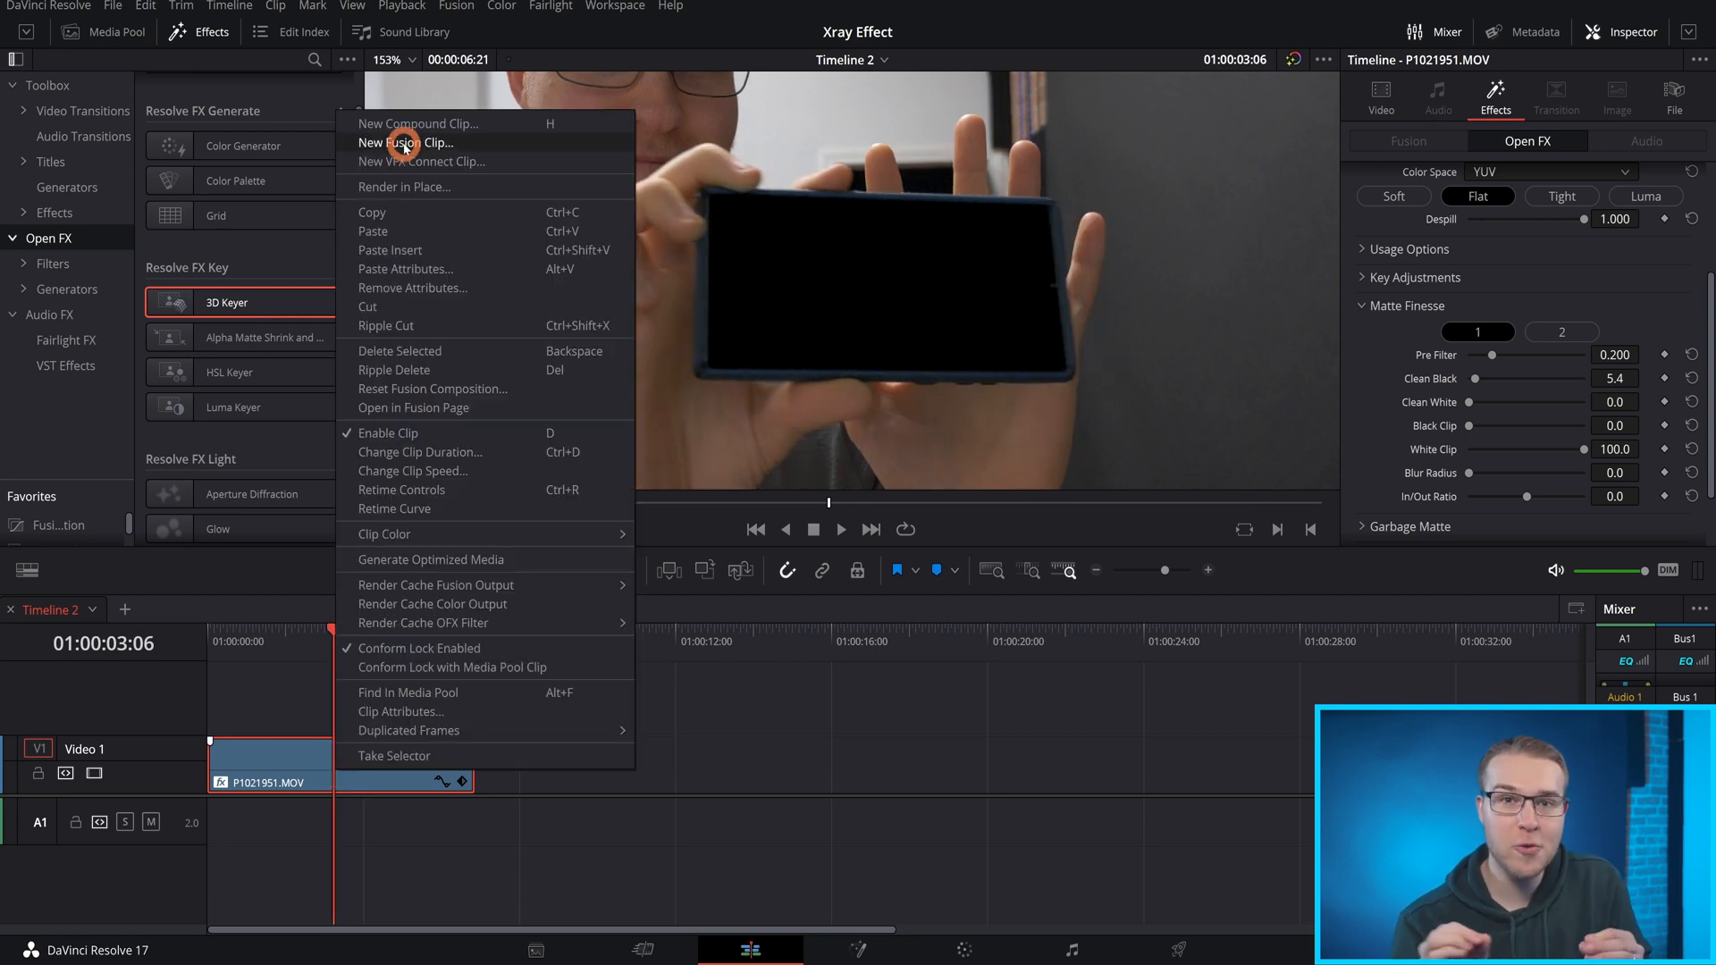
Convert the keyed clip to a New Fusion Clip and switch to the Fusion page.
left_click(410, 142)
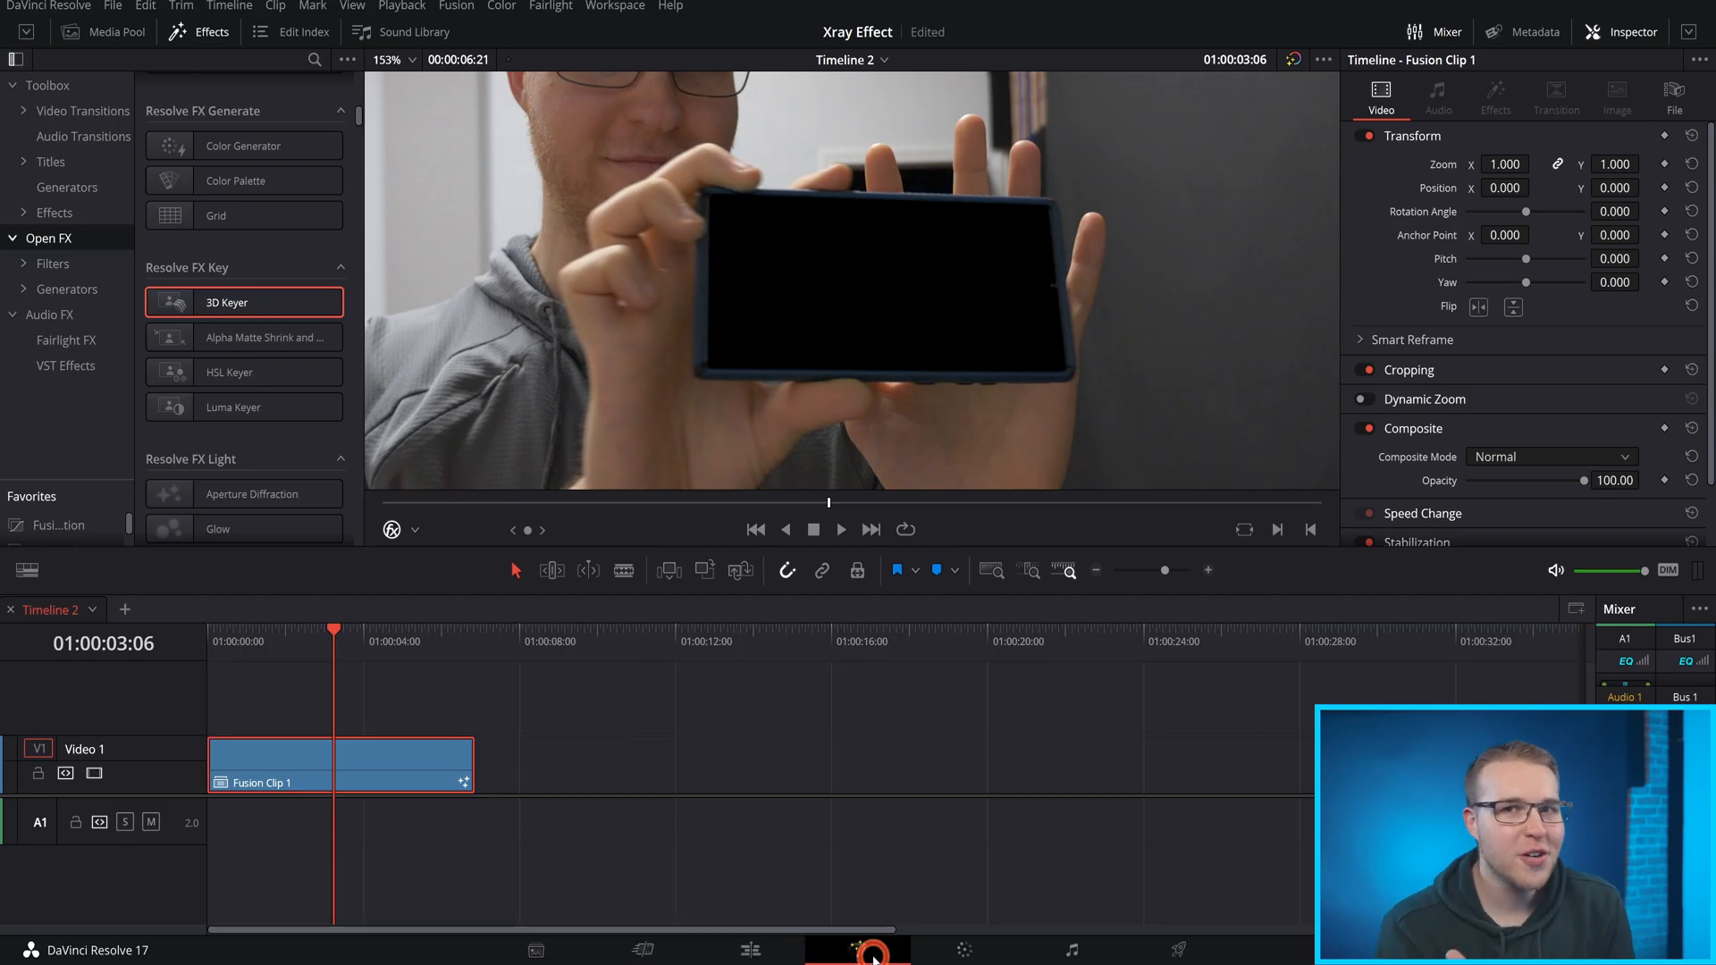
left_click(857, 950)
type("track")
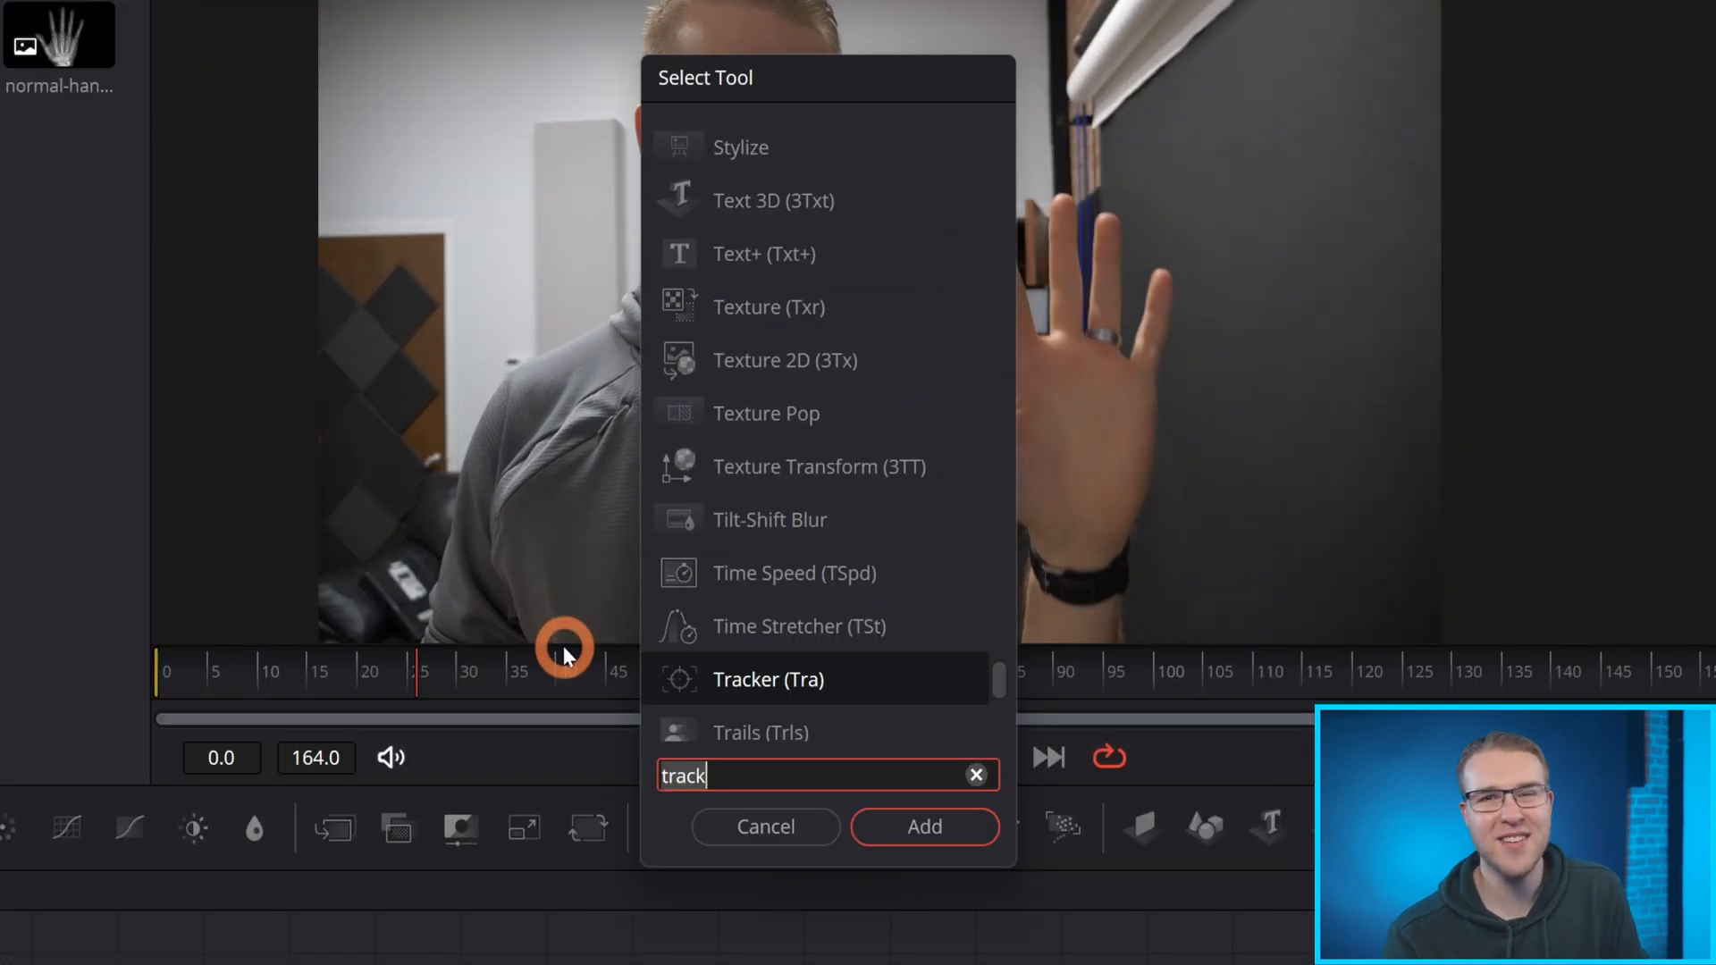
Insert Tracker1 from the Select Tool search between MediaIn1 and MediaOut1.
type("er")
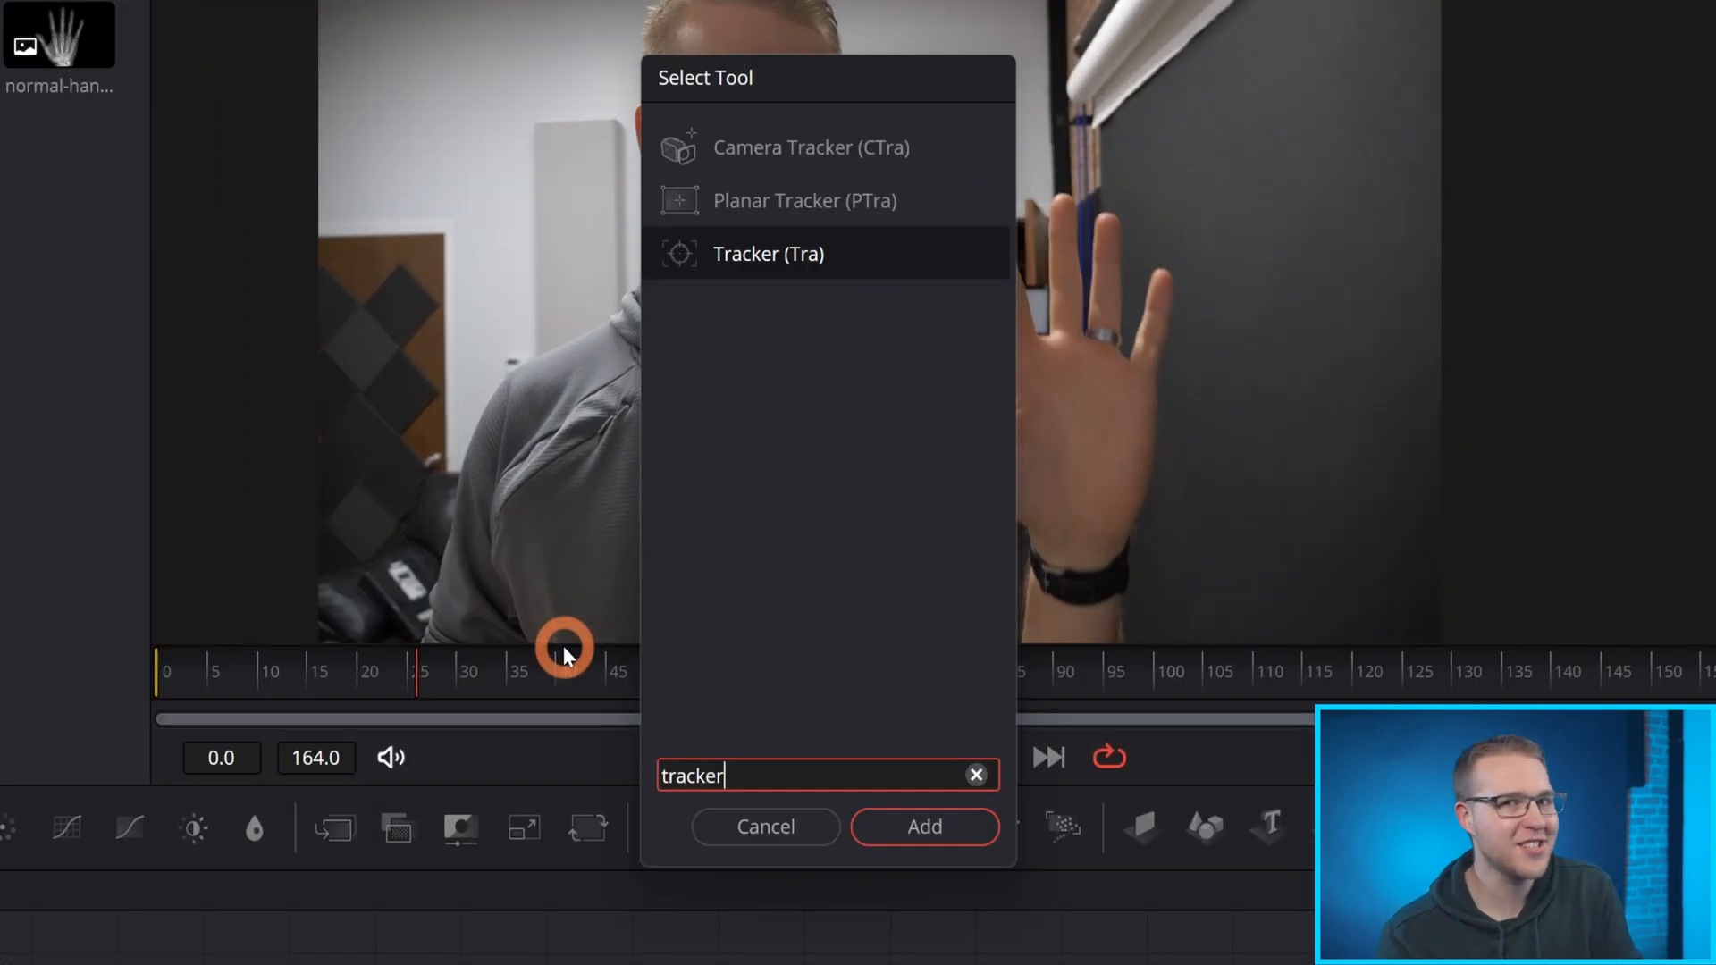
left_click(922, 826)
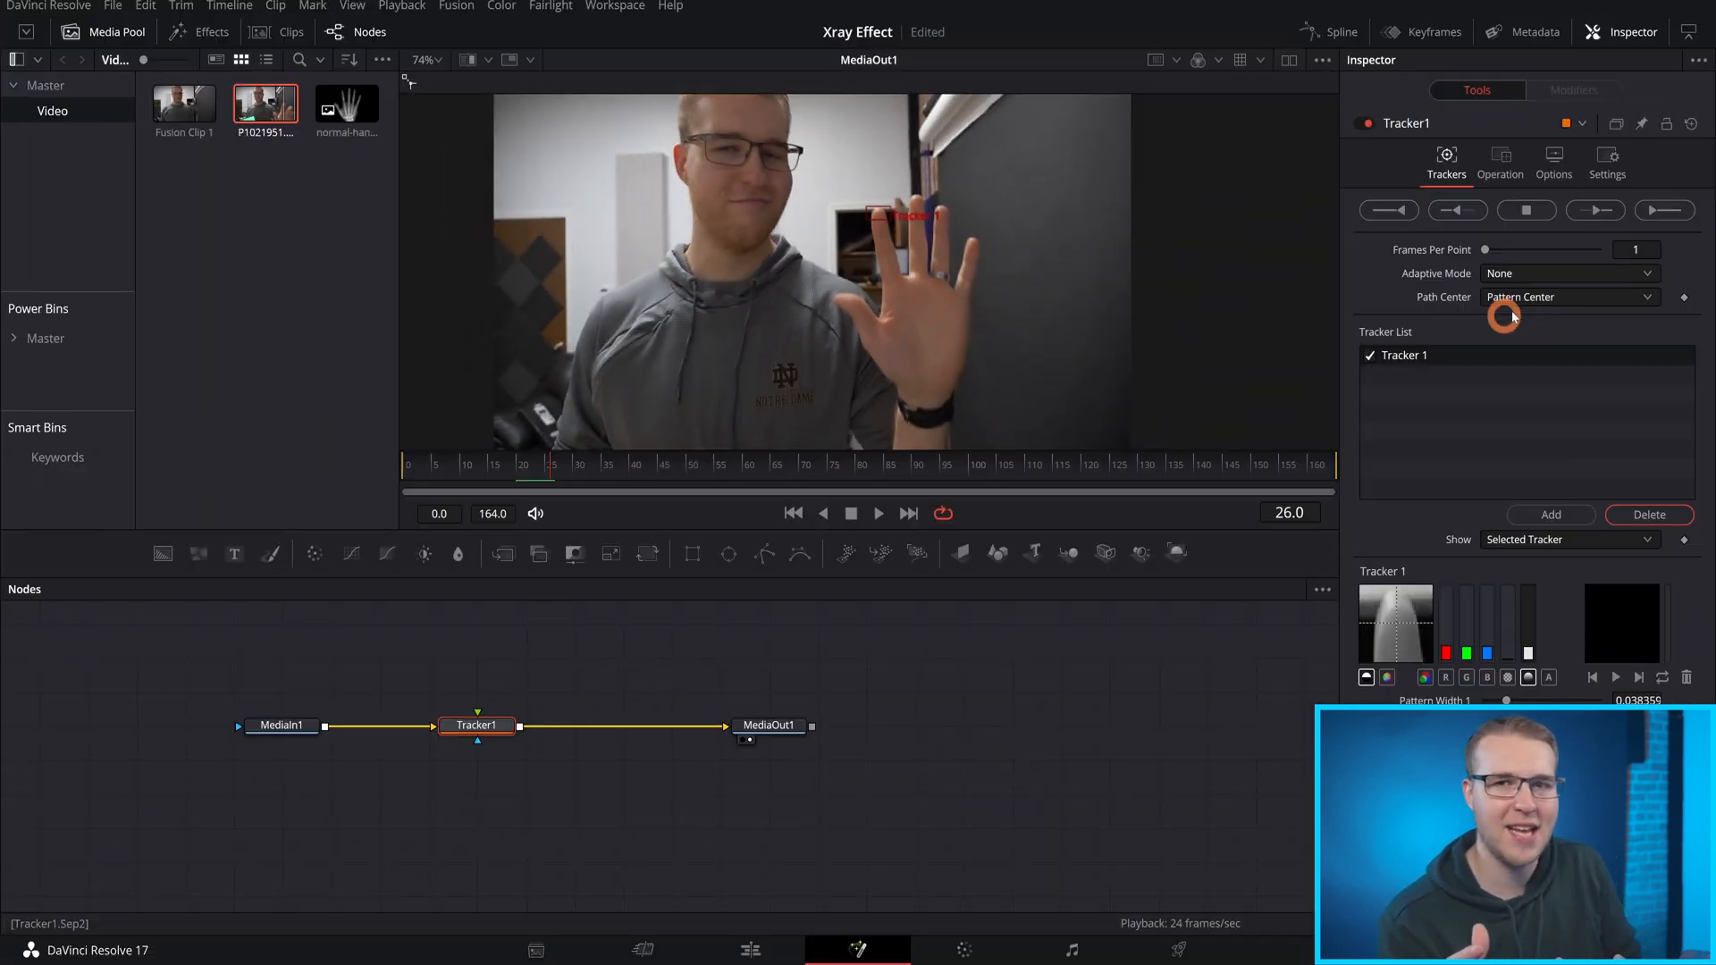
Add trackers on the fingertips and Track Forward through the clip.
left_click(1550, 515)
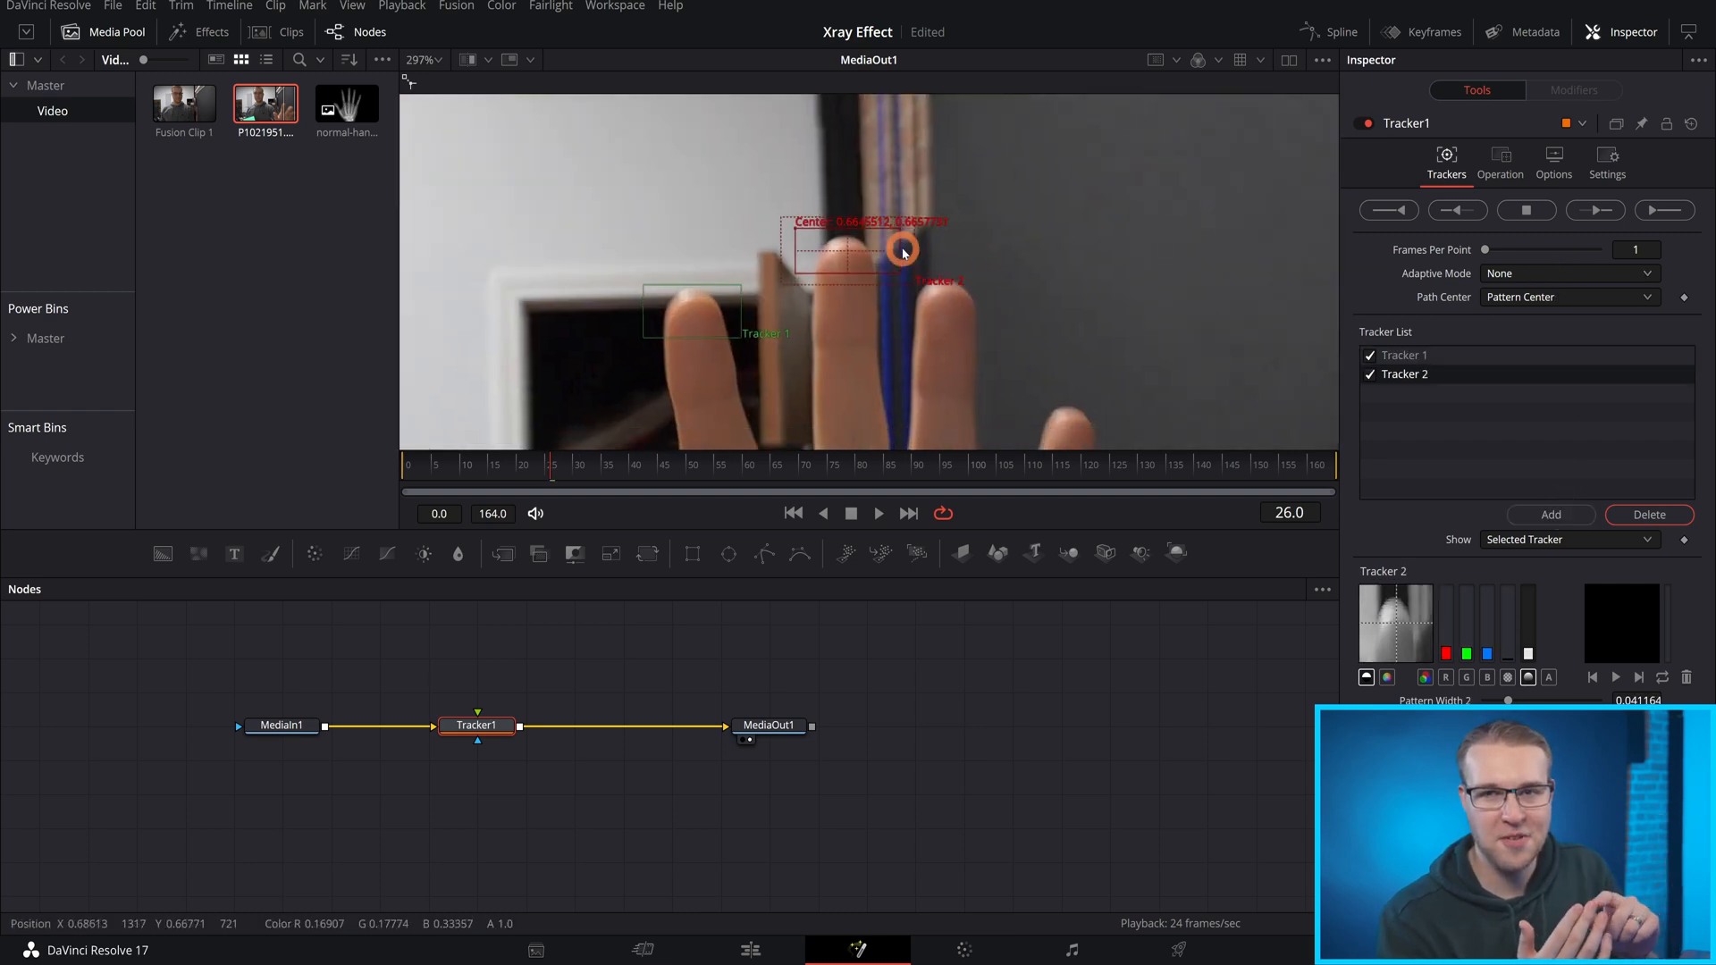
left_click(1550, 515)
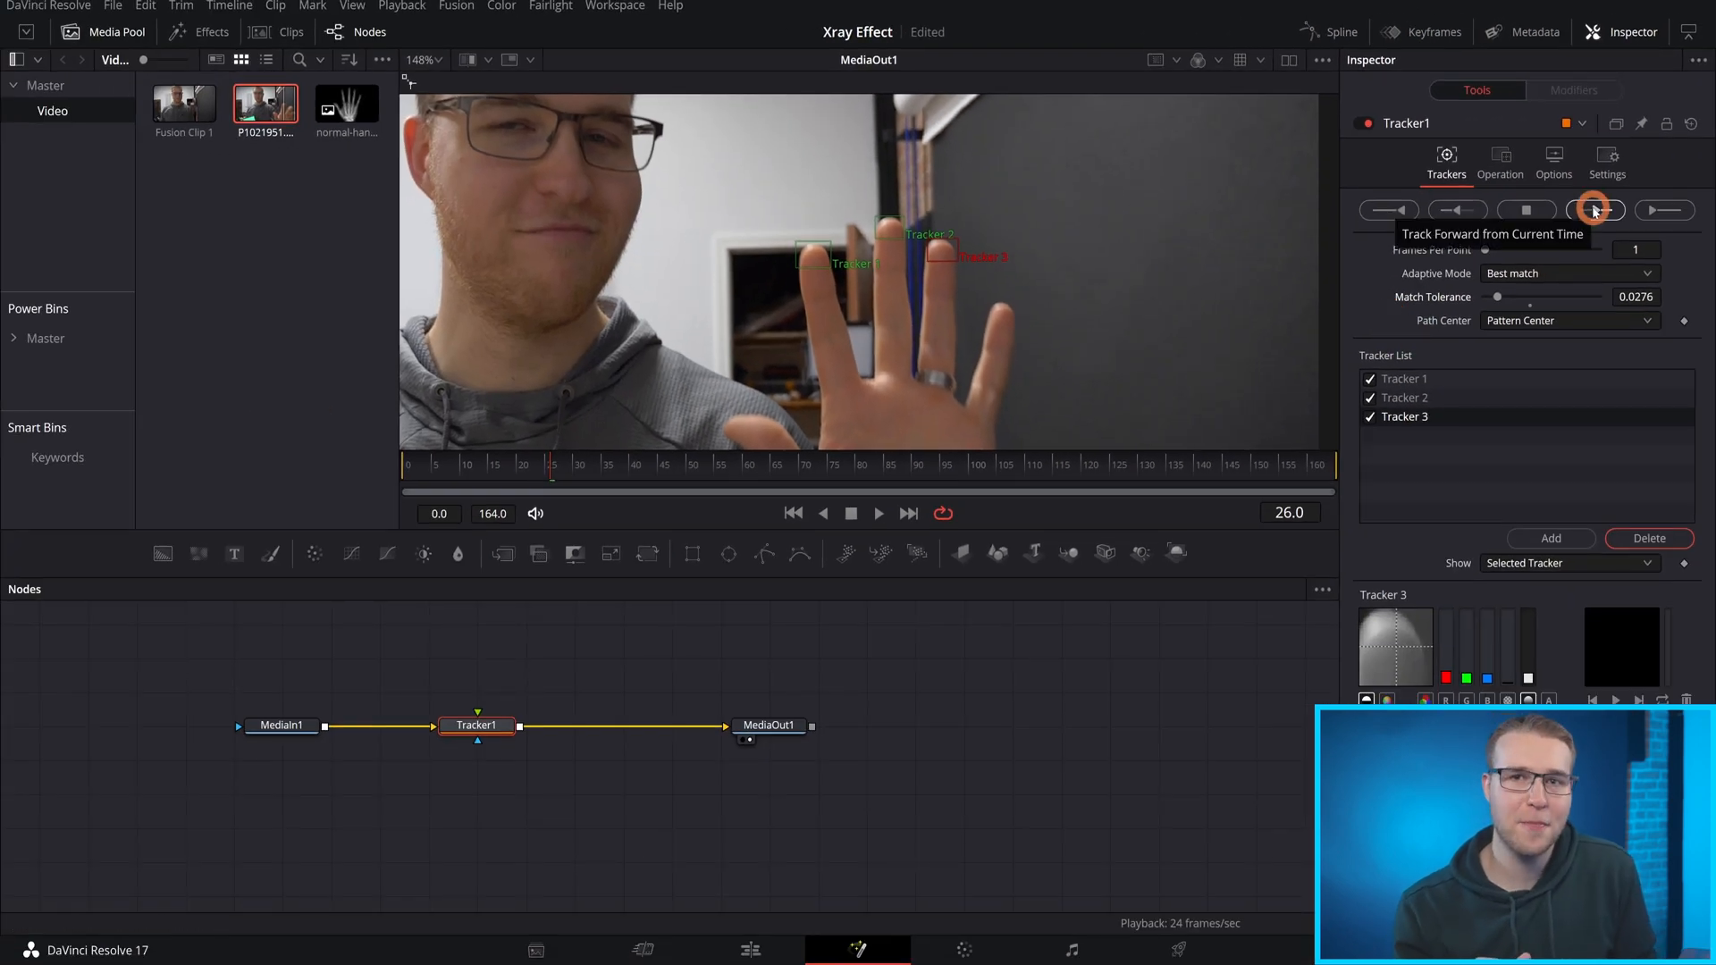
left_click(1594, 210)
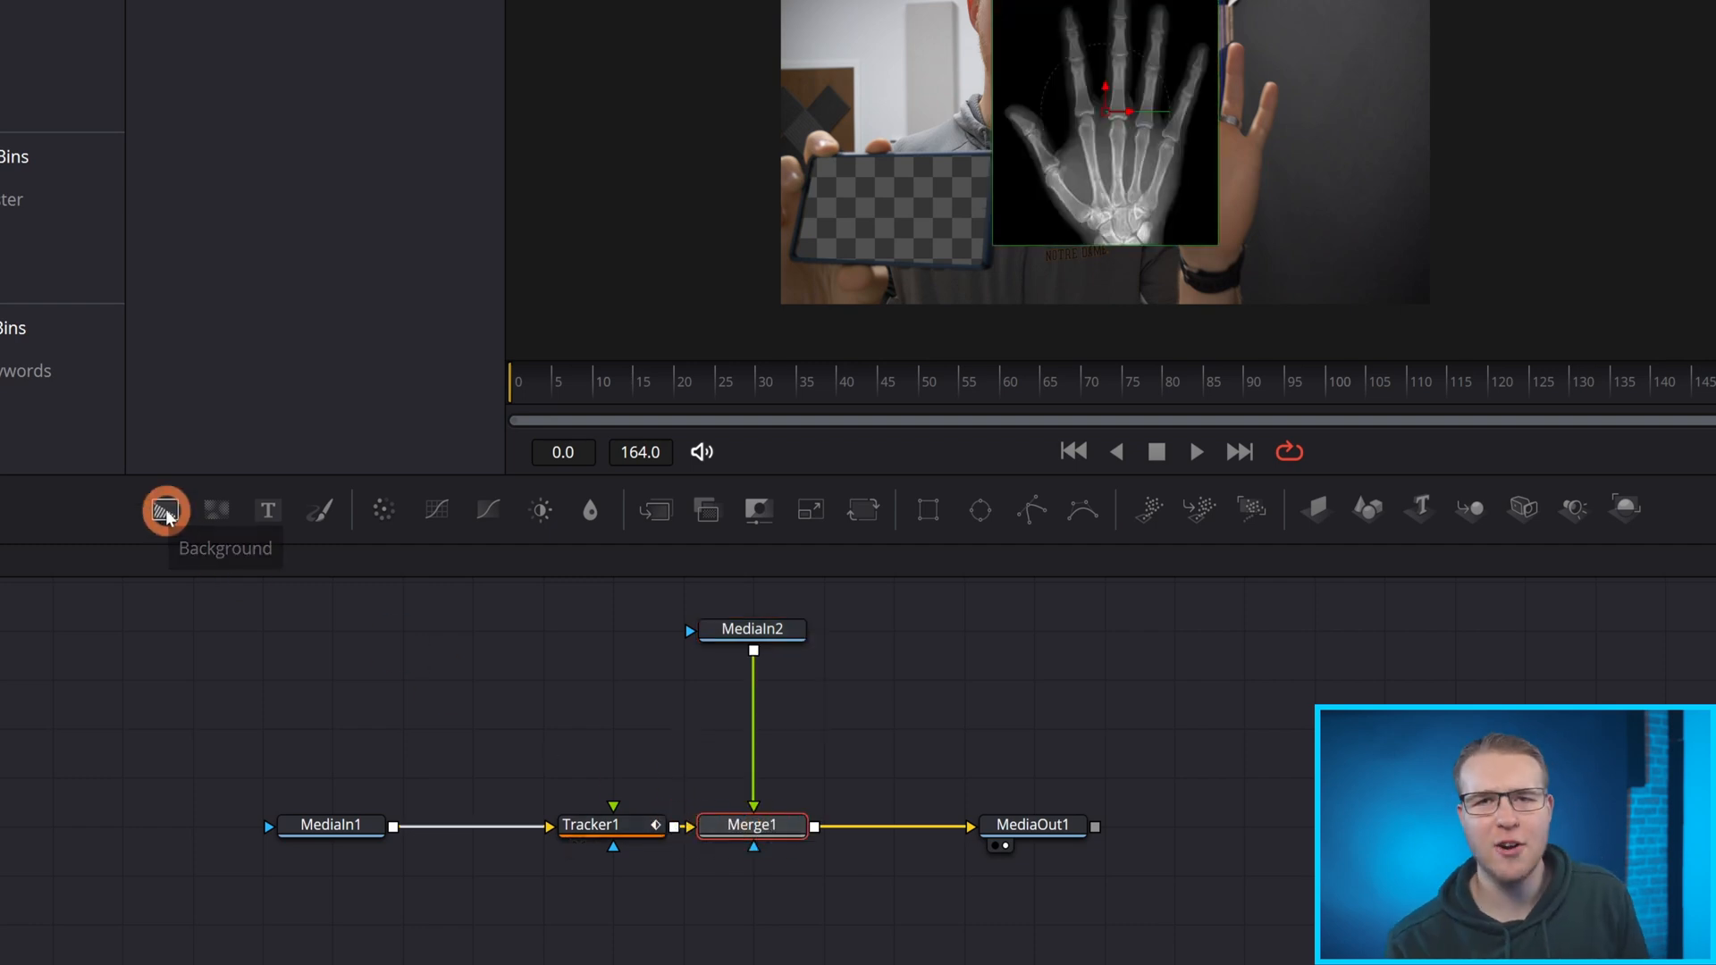
Add Background1 under the x-ray image via Merge2 feeding Merge1.
left_click(166, 508)
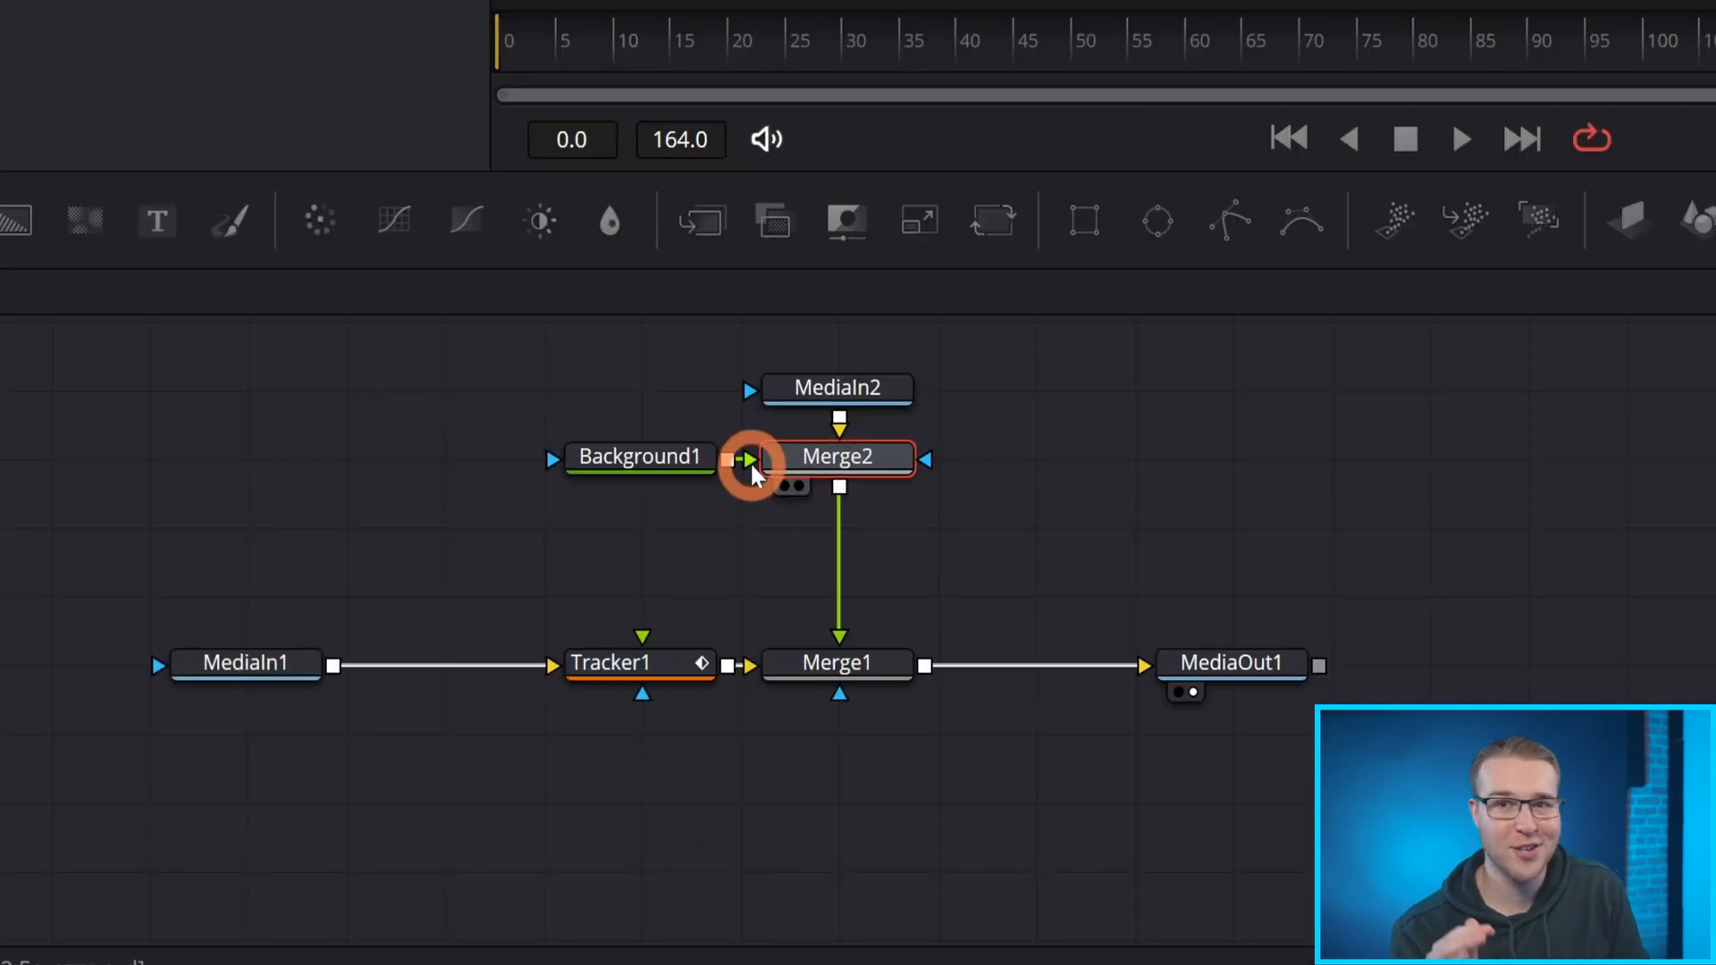
key("ctrl+t")
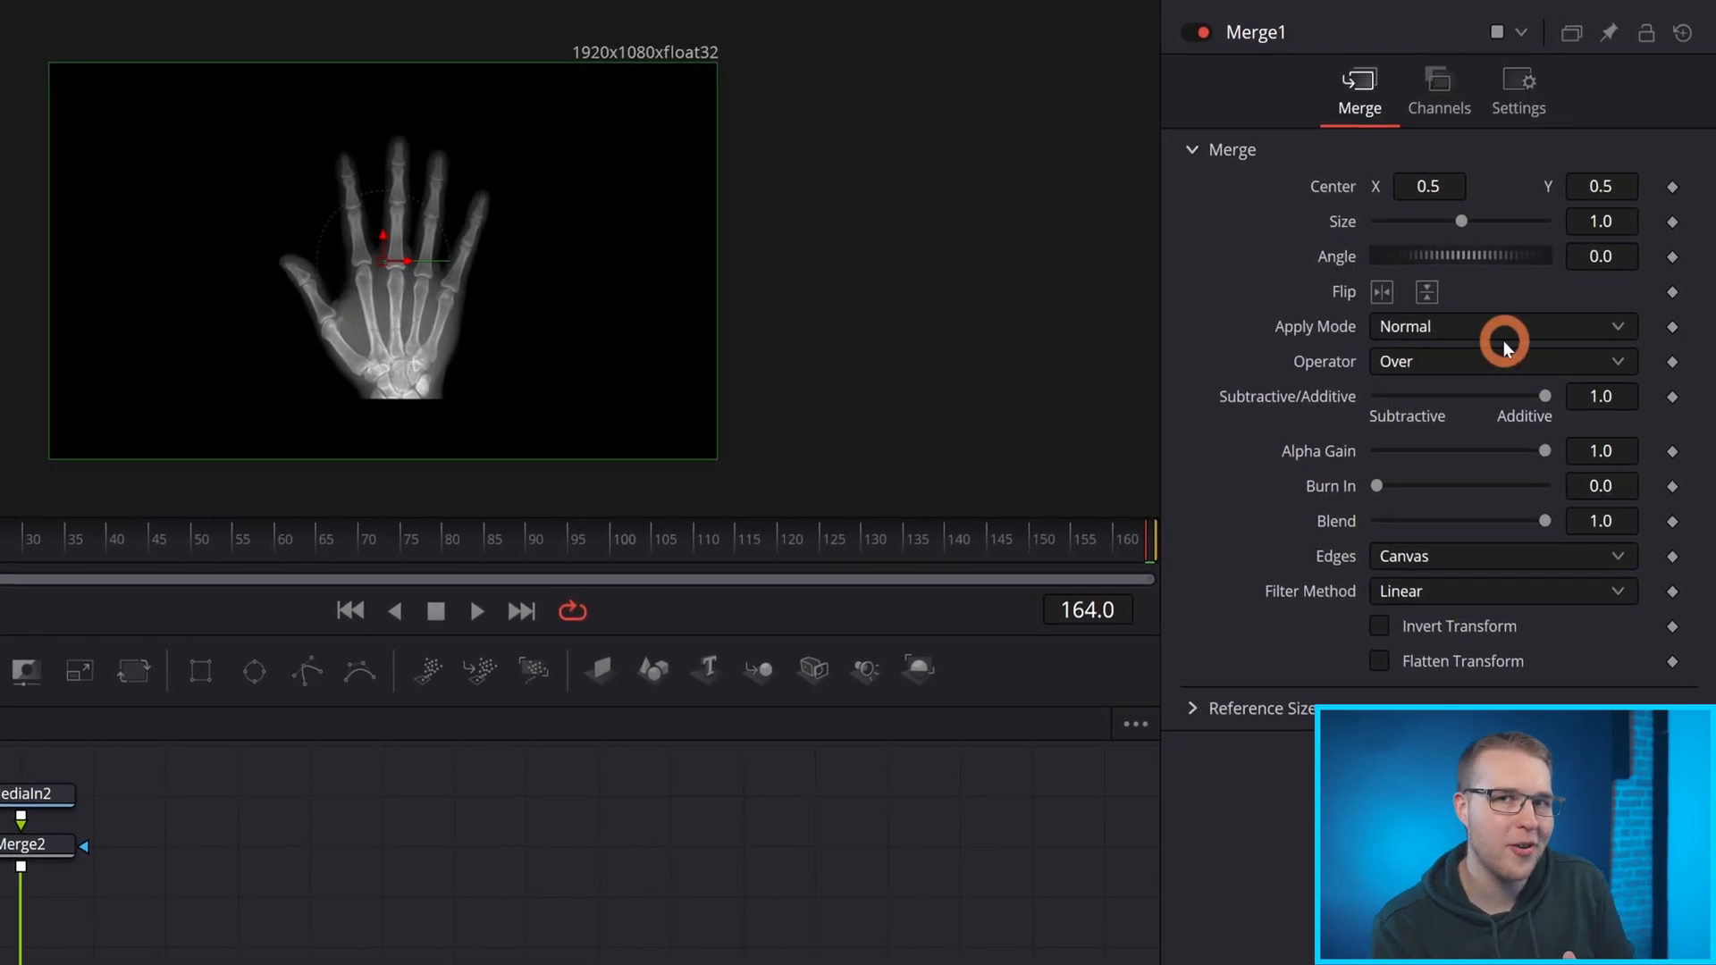
Change Merge1's Apply Mode for the x-ray hand blend.
left_click(1499, 326)
type("grid")
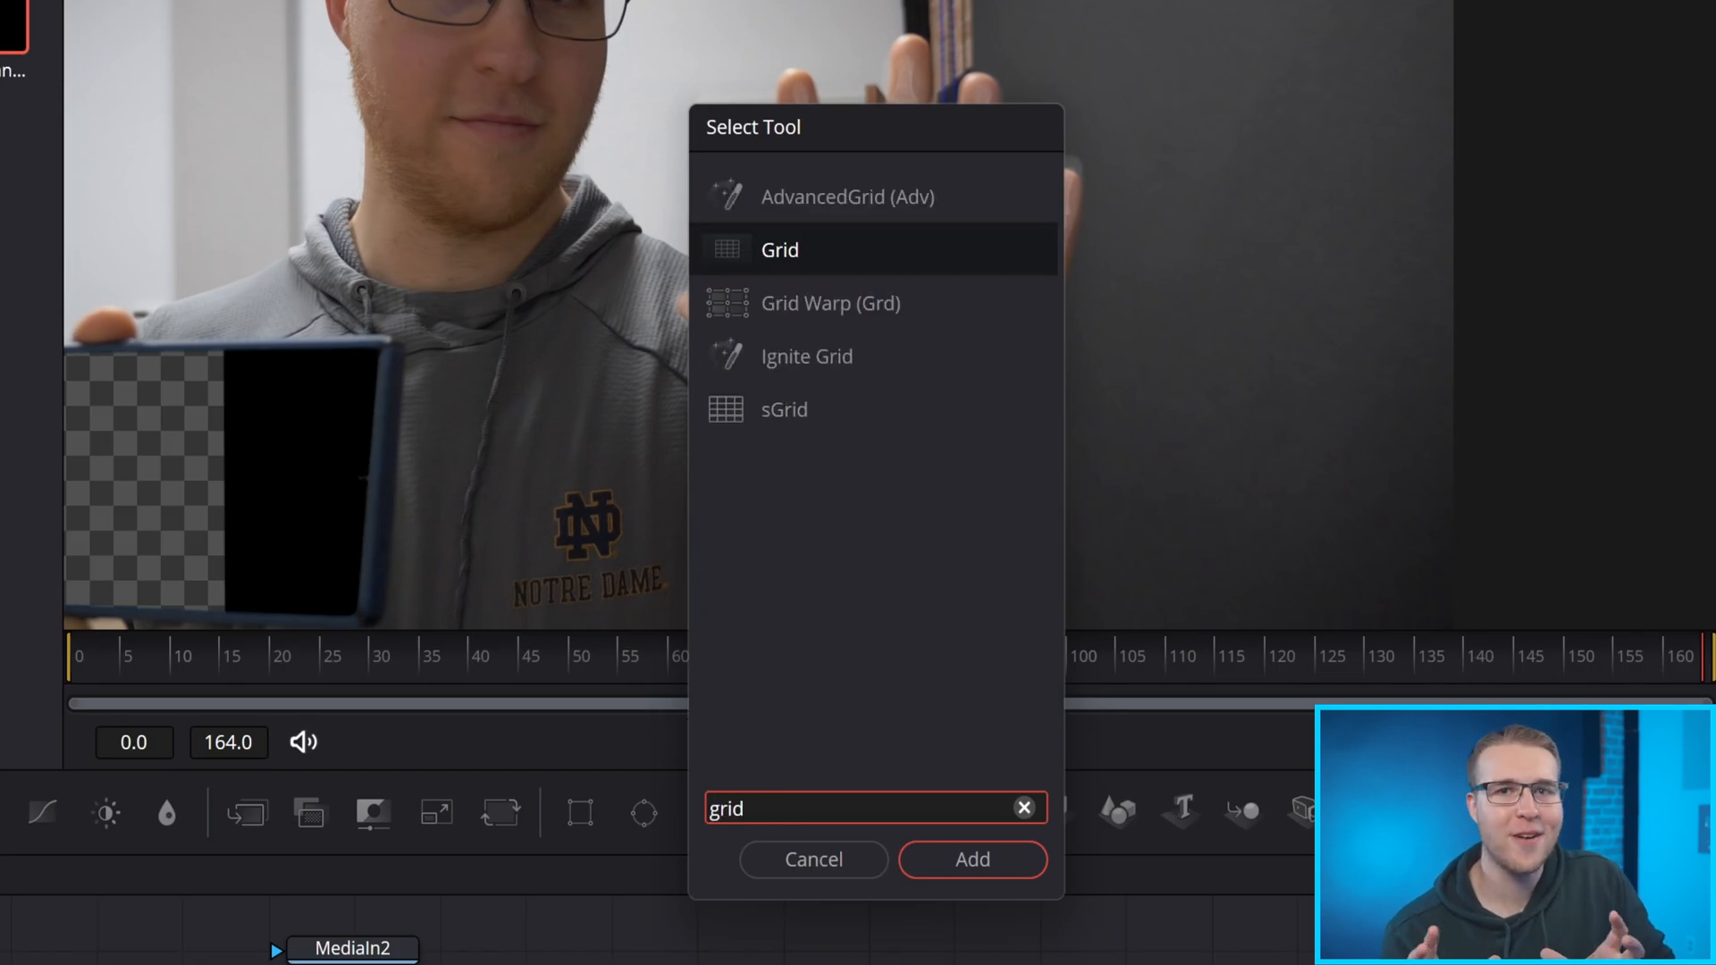
Add GridWarp1 with grid size 50 and choose its Magnet Type.
left_click(971, 859)
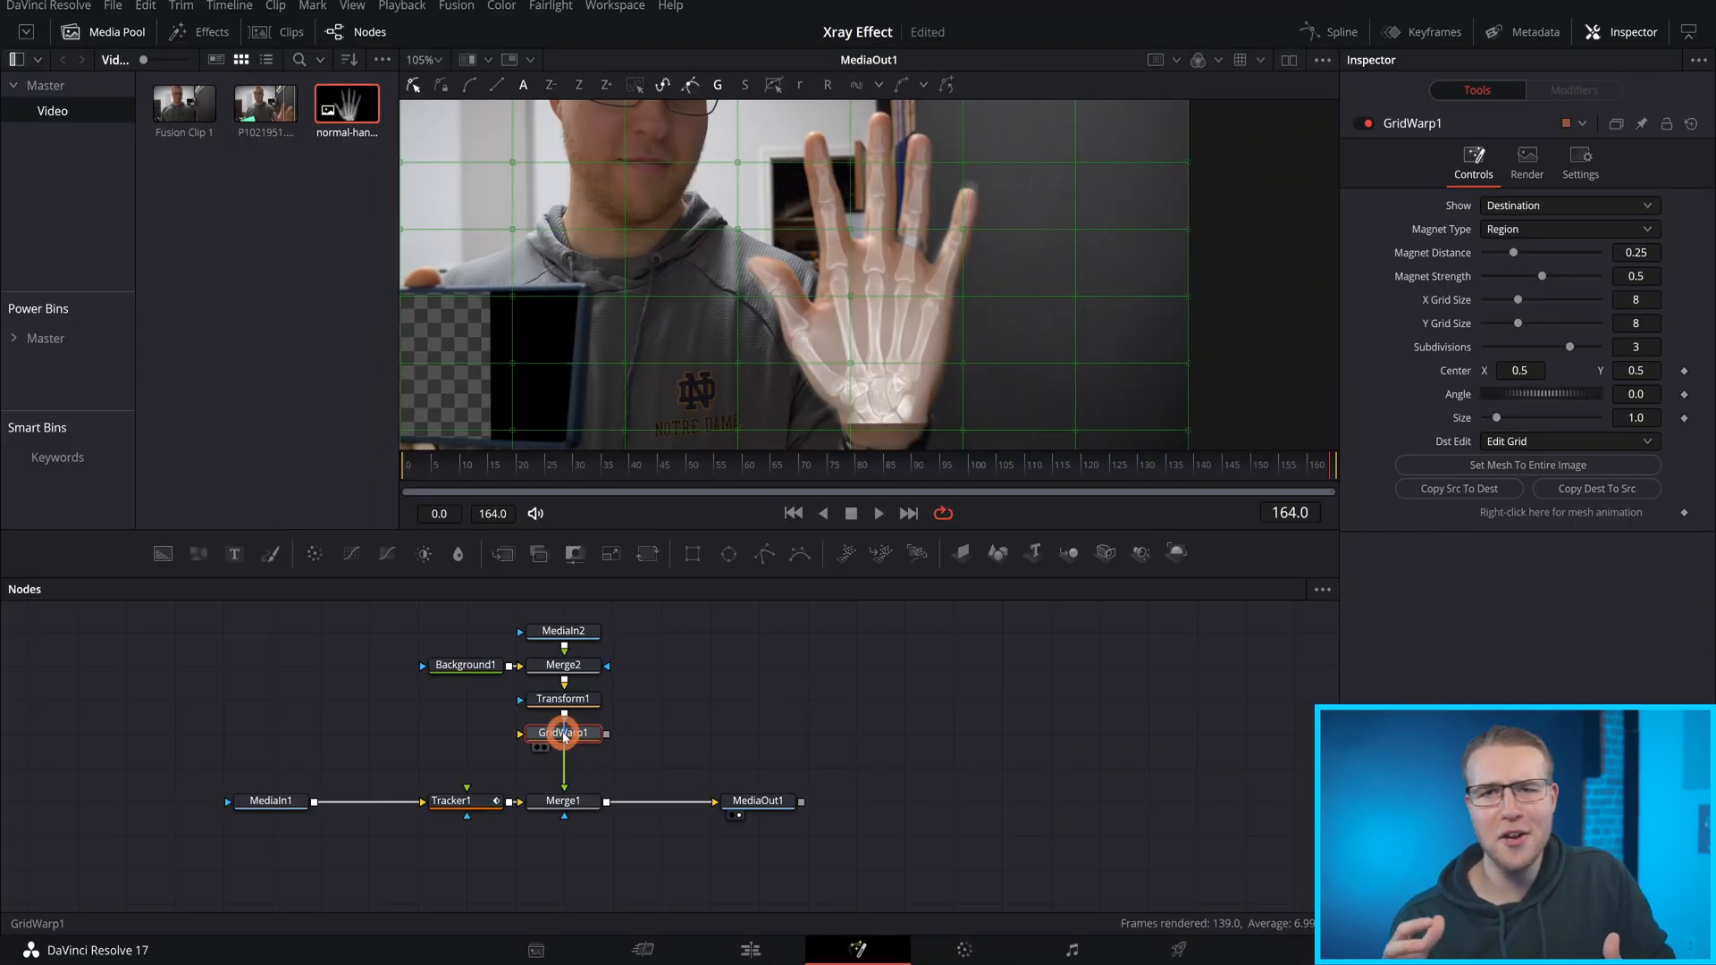
scroll("down", 3)
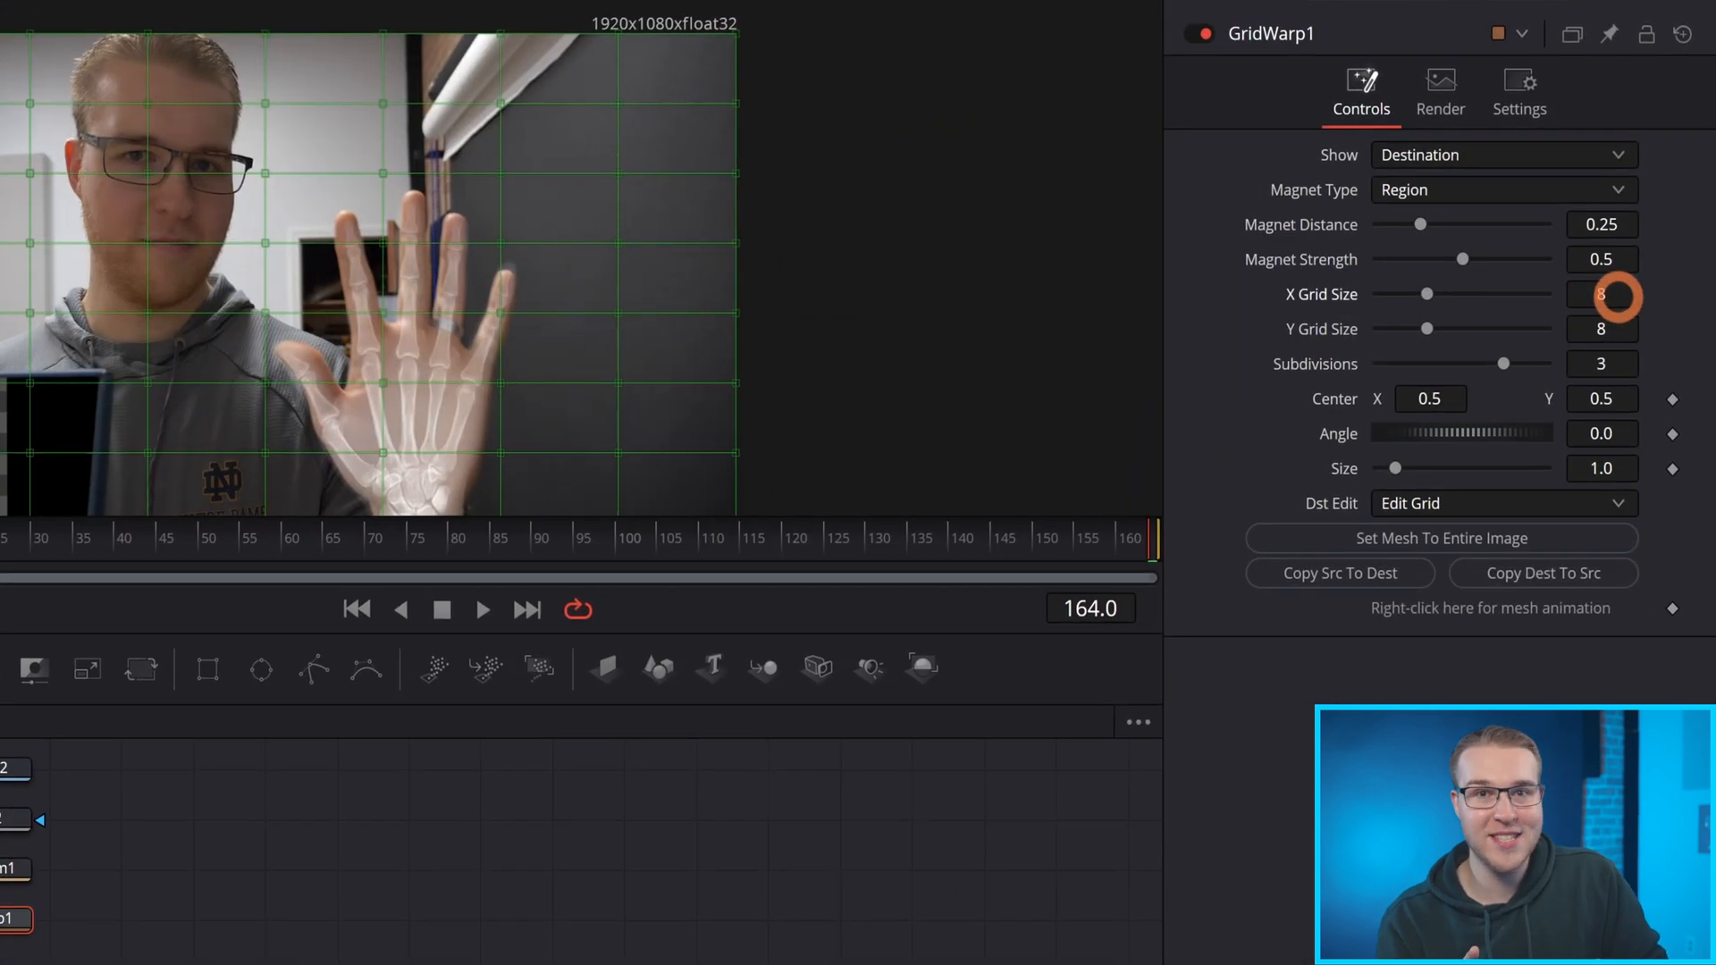
triple_click(1598, 293)
type("50")
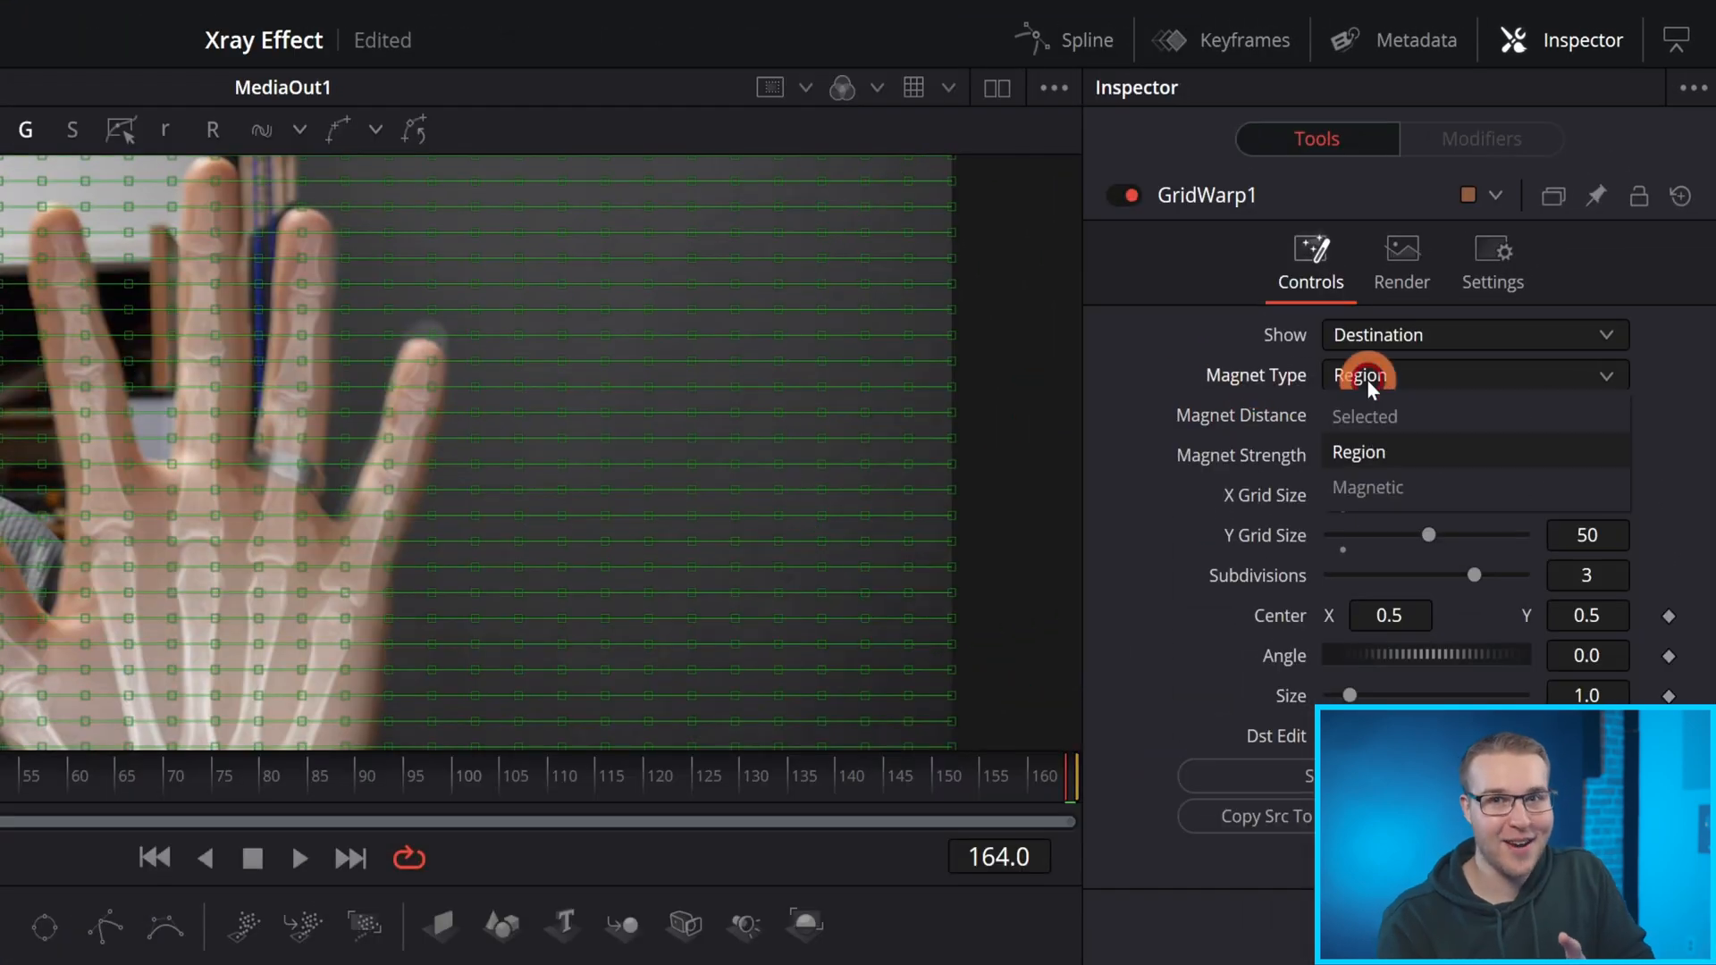
left_click(1364, 416)
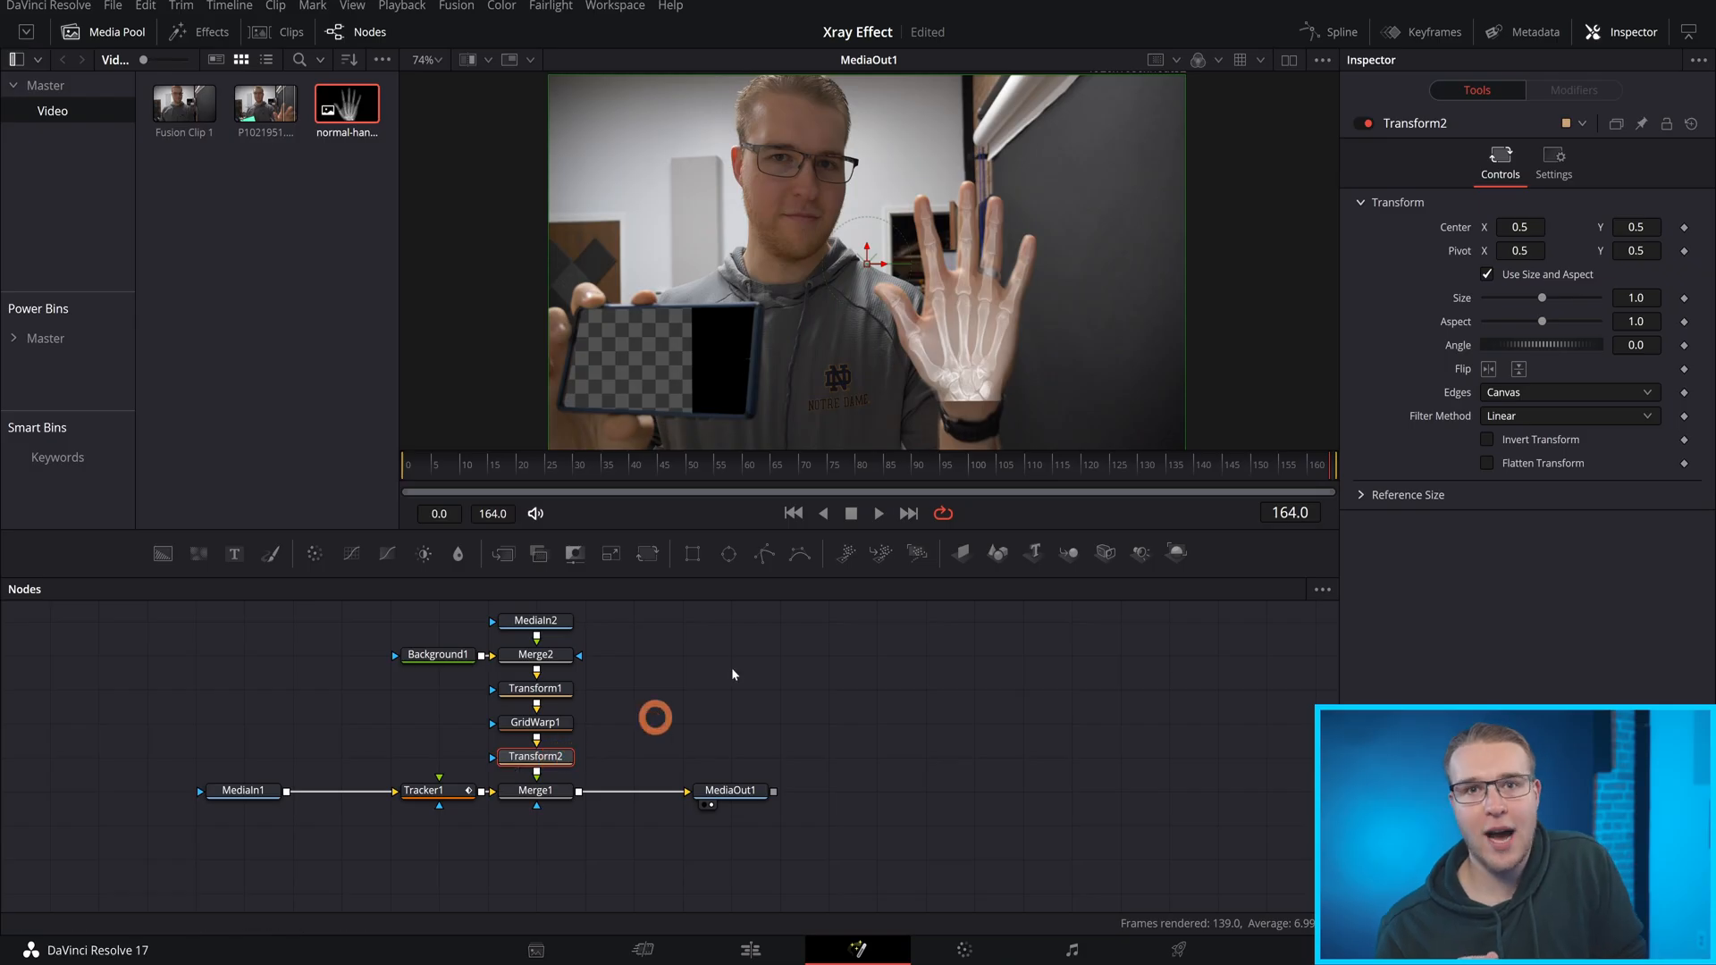
Link Transform2 Center to Tracker1's Perspective Offset position and tweak the hand's vertical position.
right_click(1519, 226)
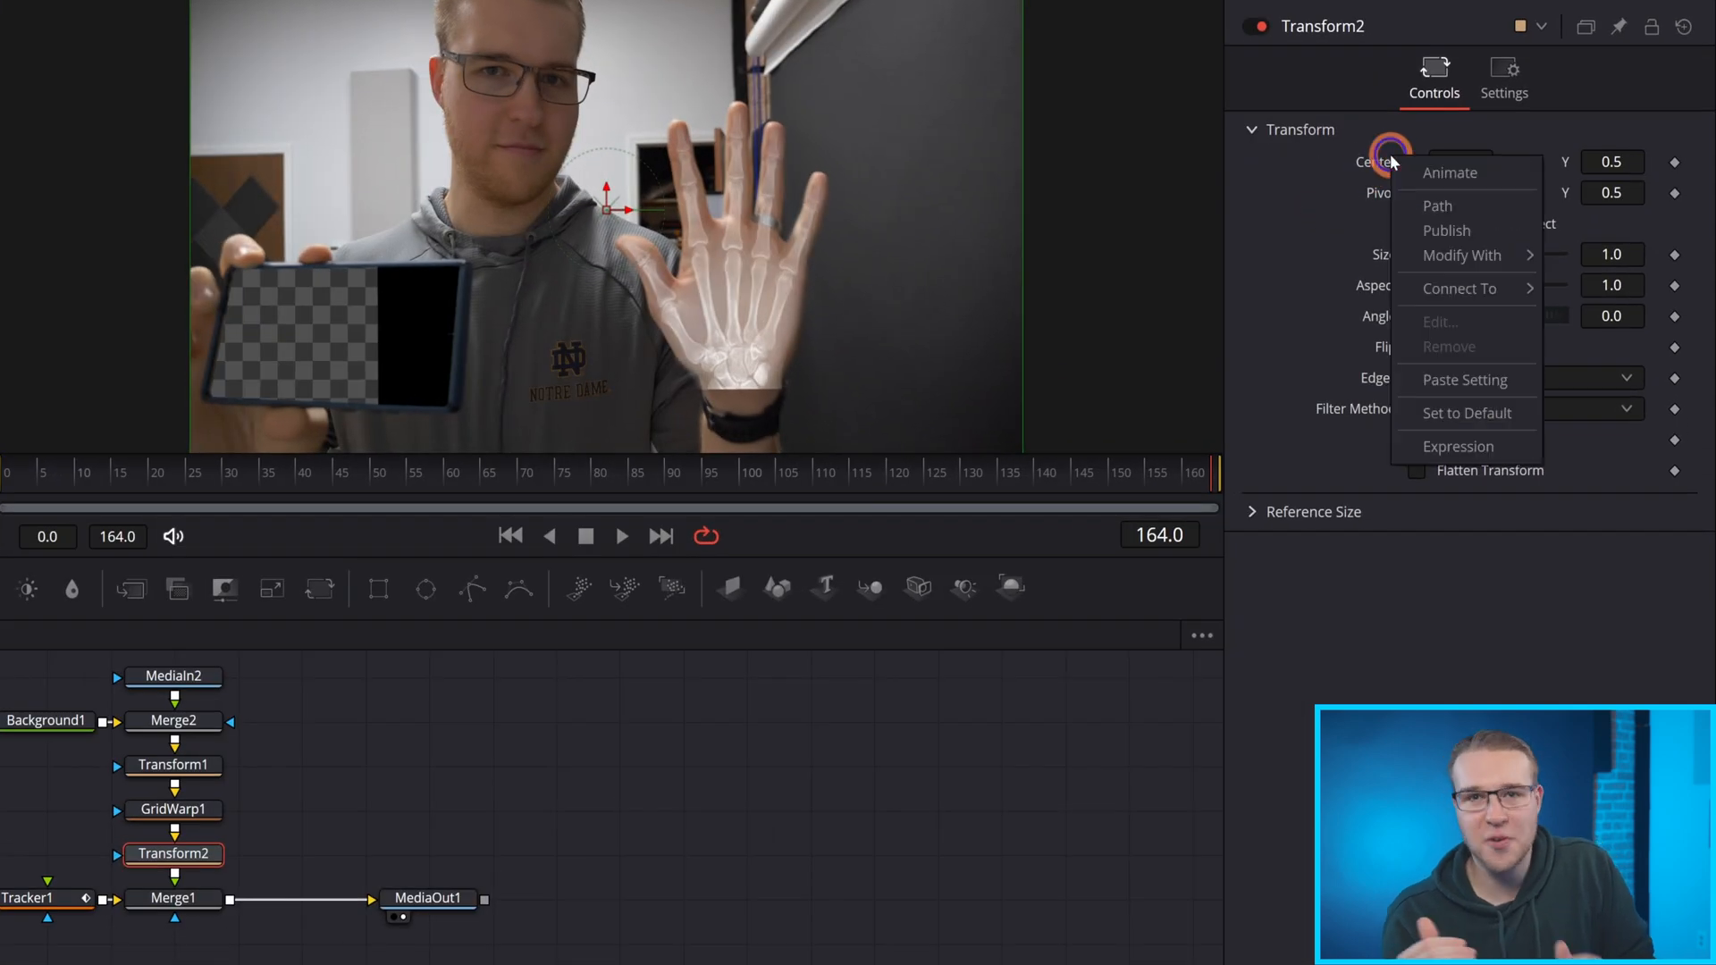
mouse_move(1437, 288)
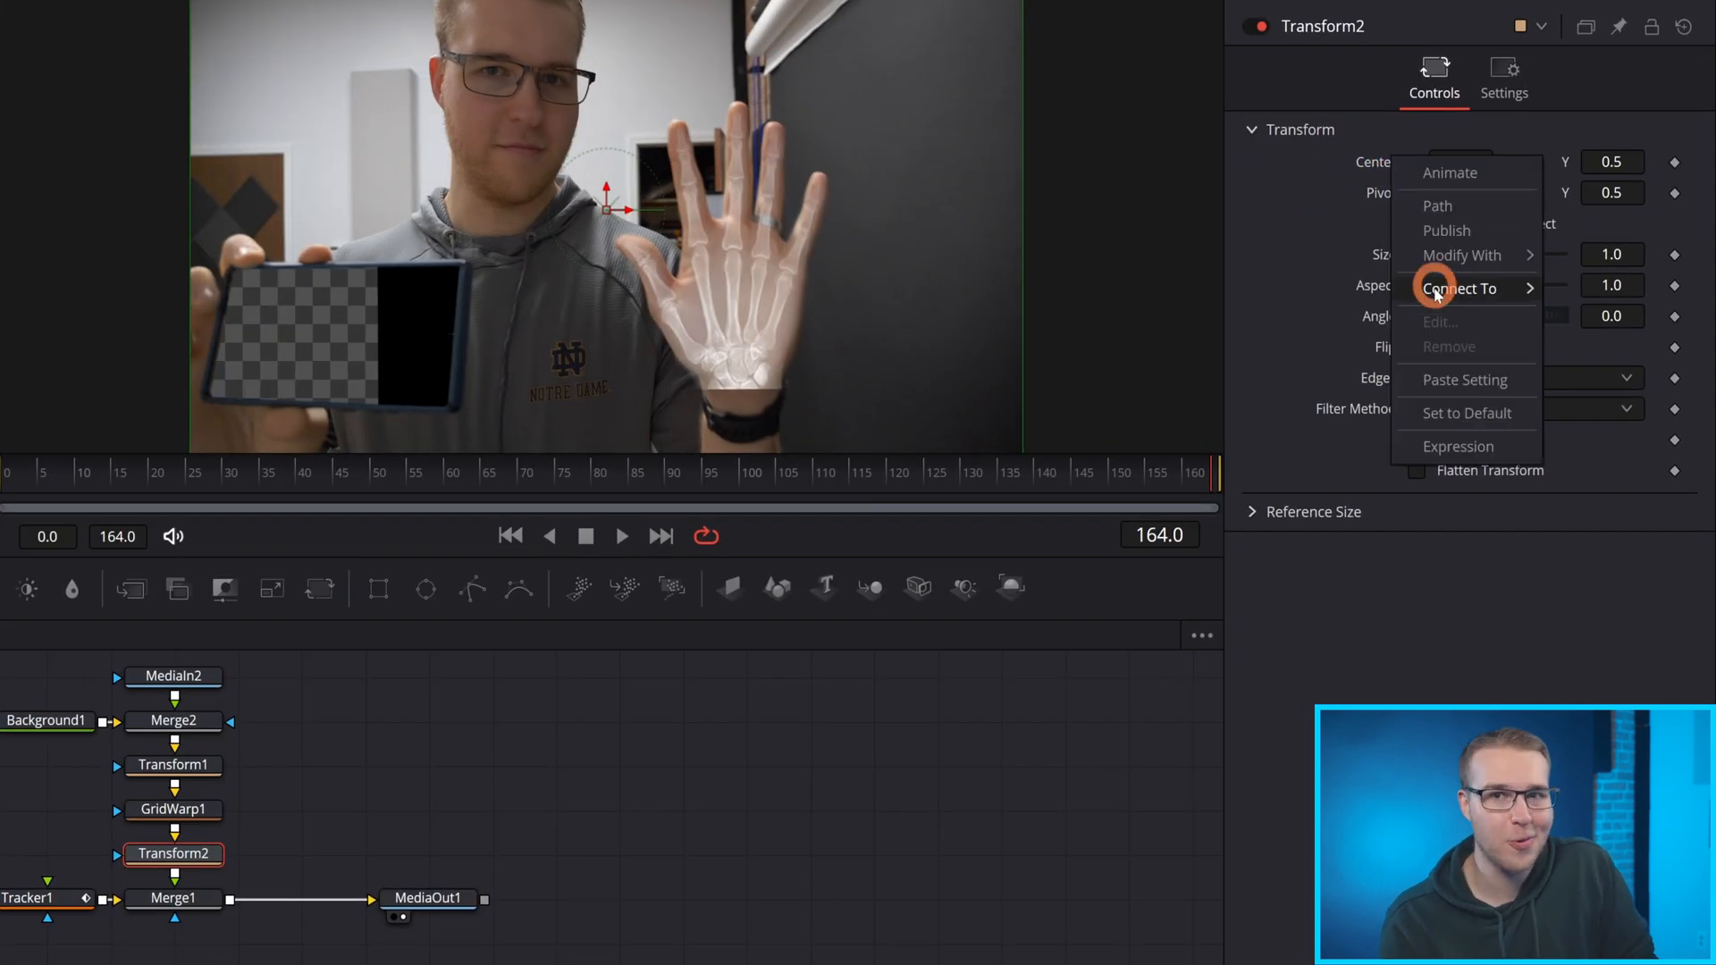
left_click(1461, 287)
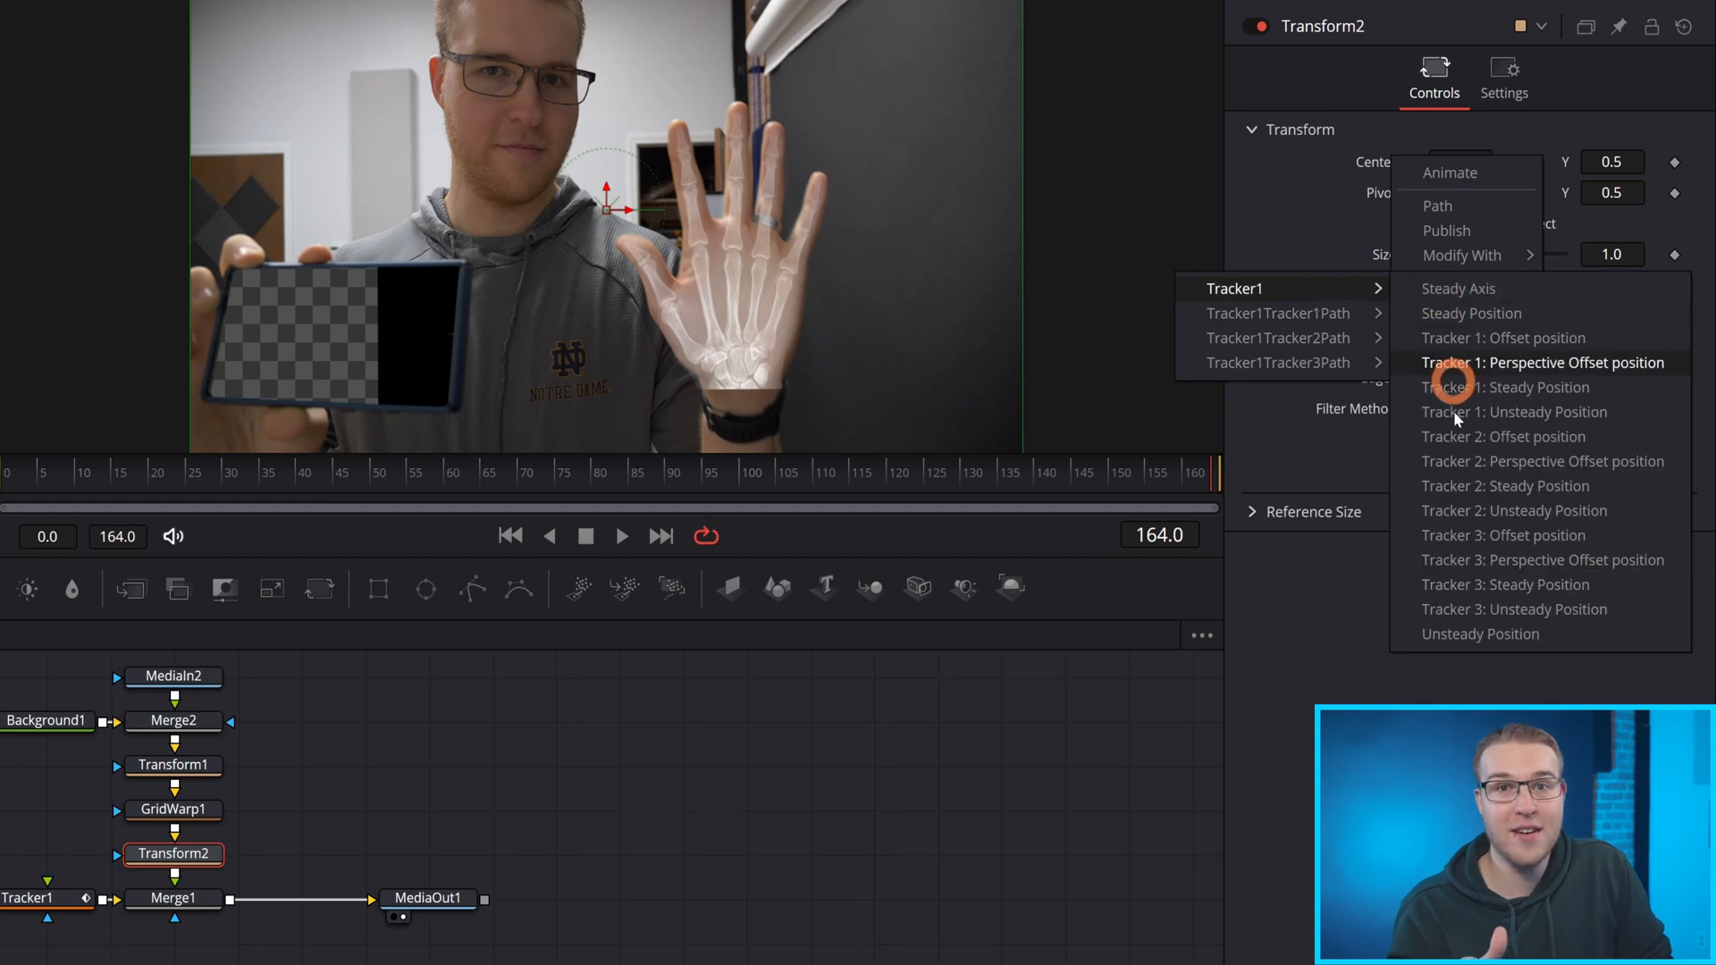
left_click(1503, 386)
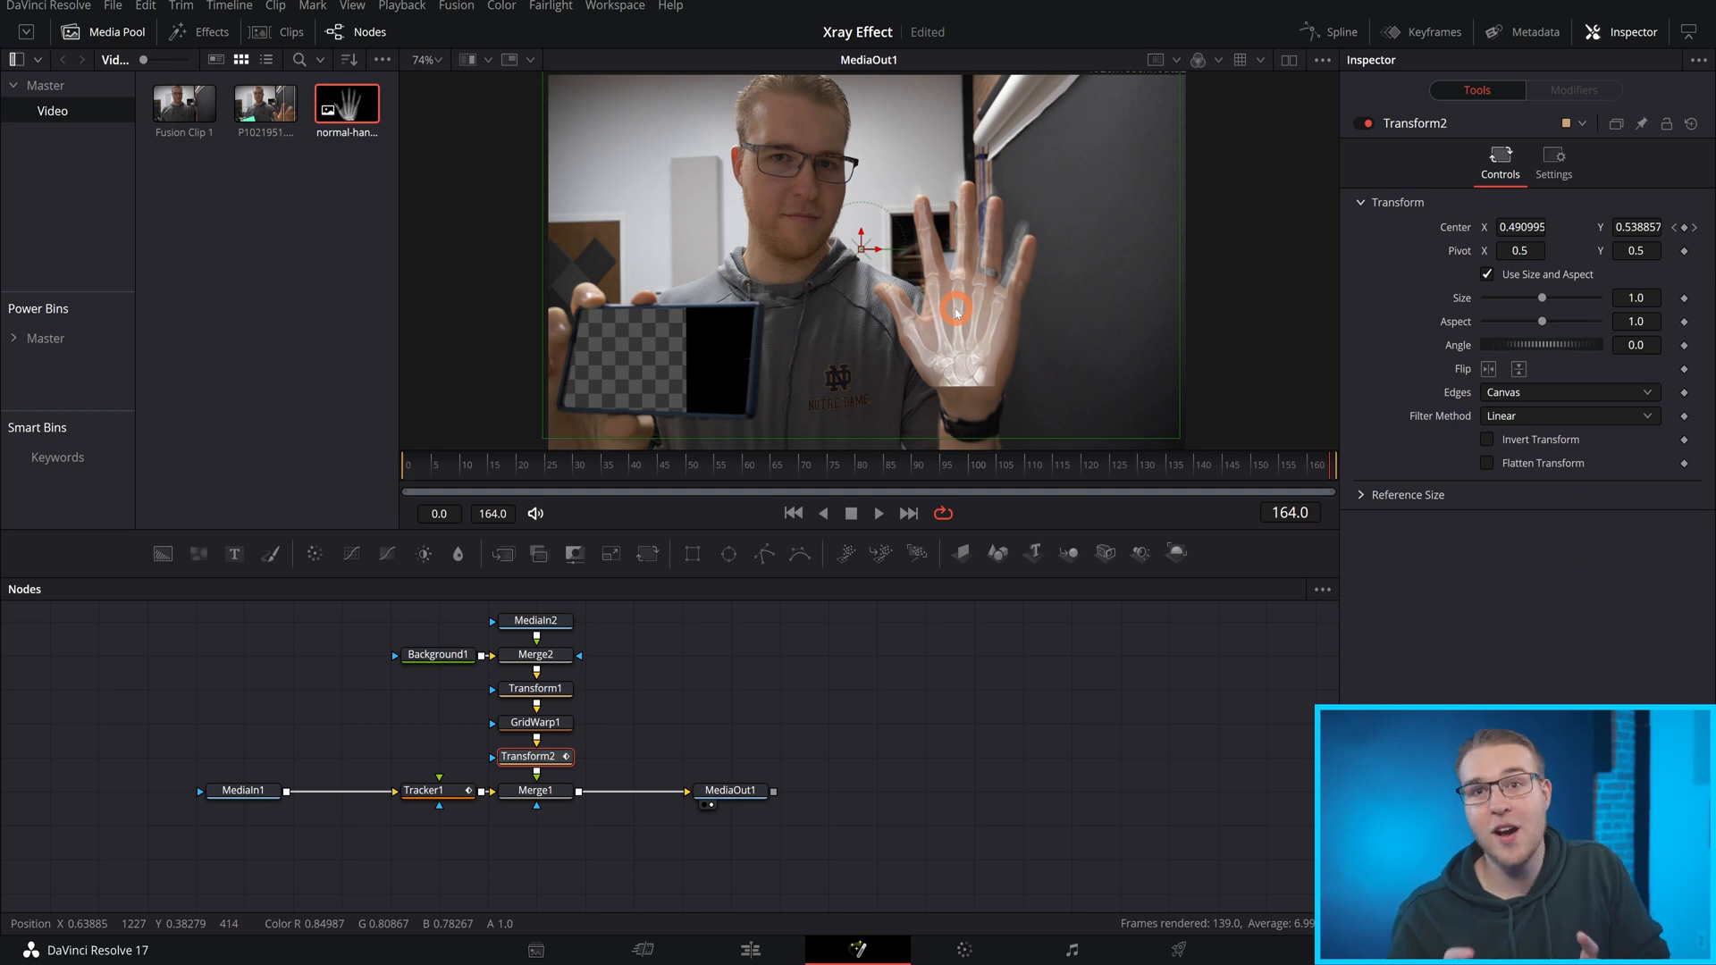
left_click(535, 688)
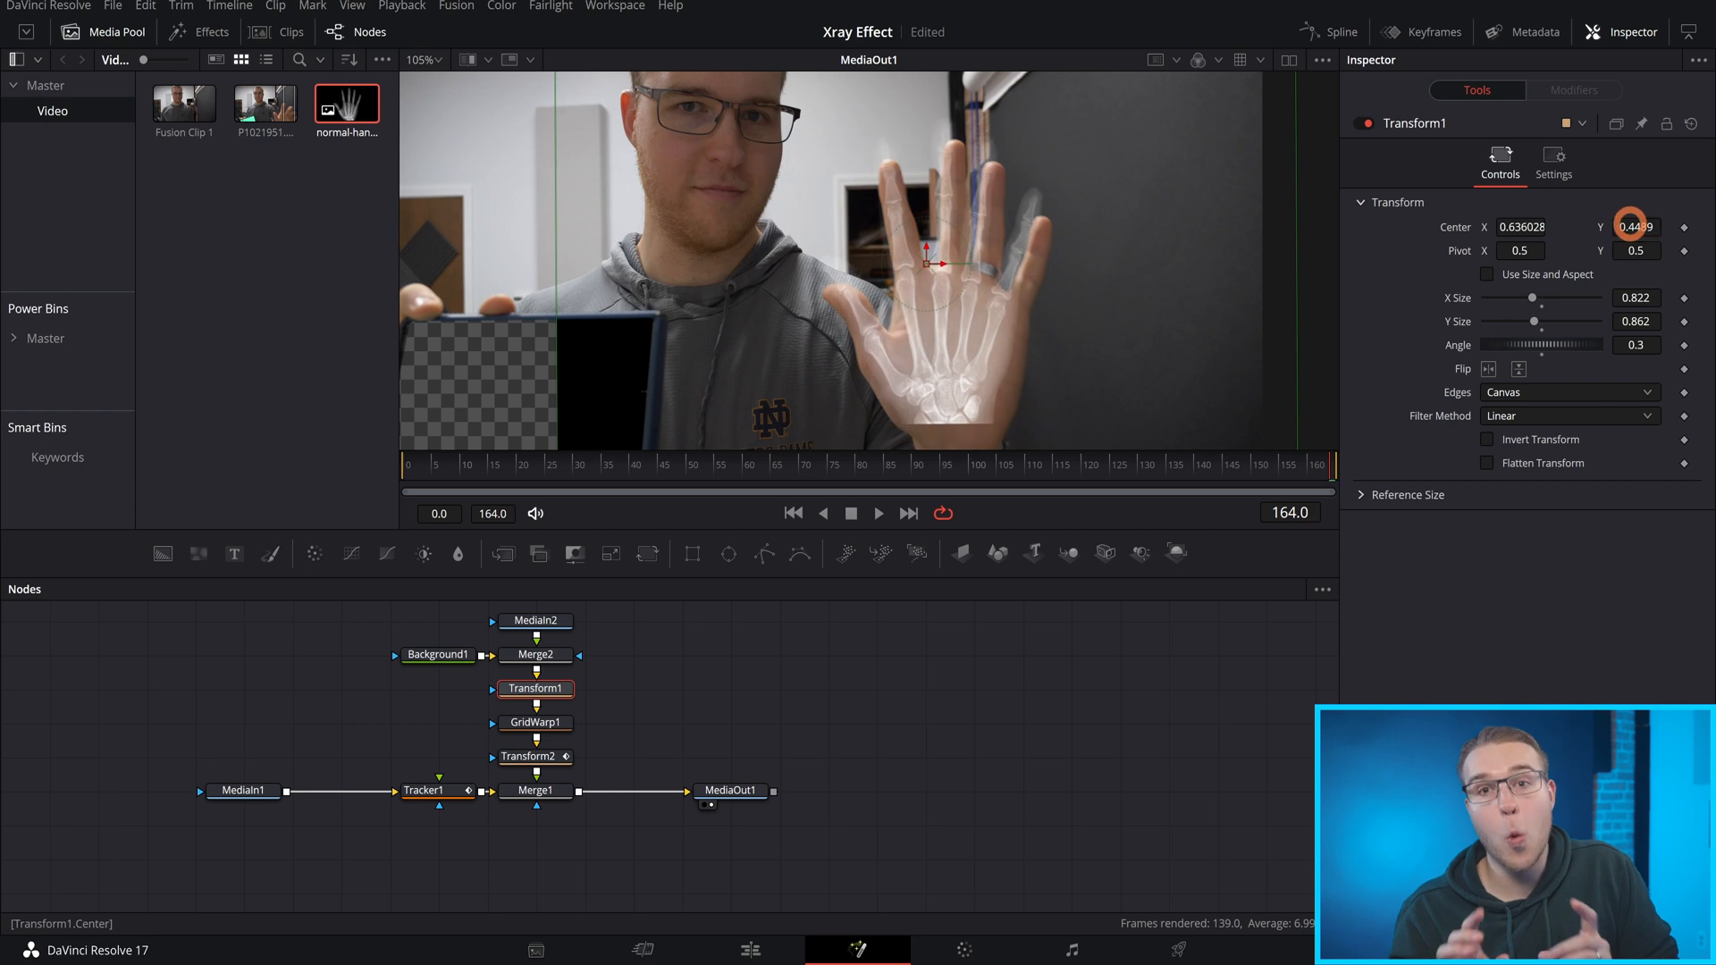
left_click(535, 790)
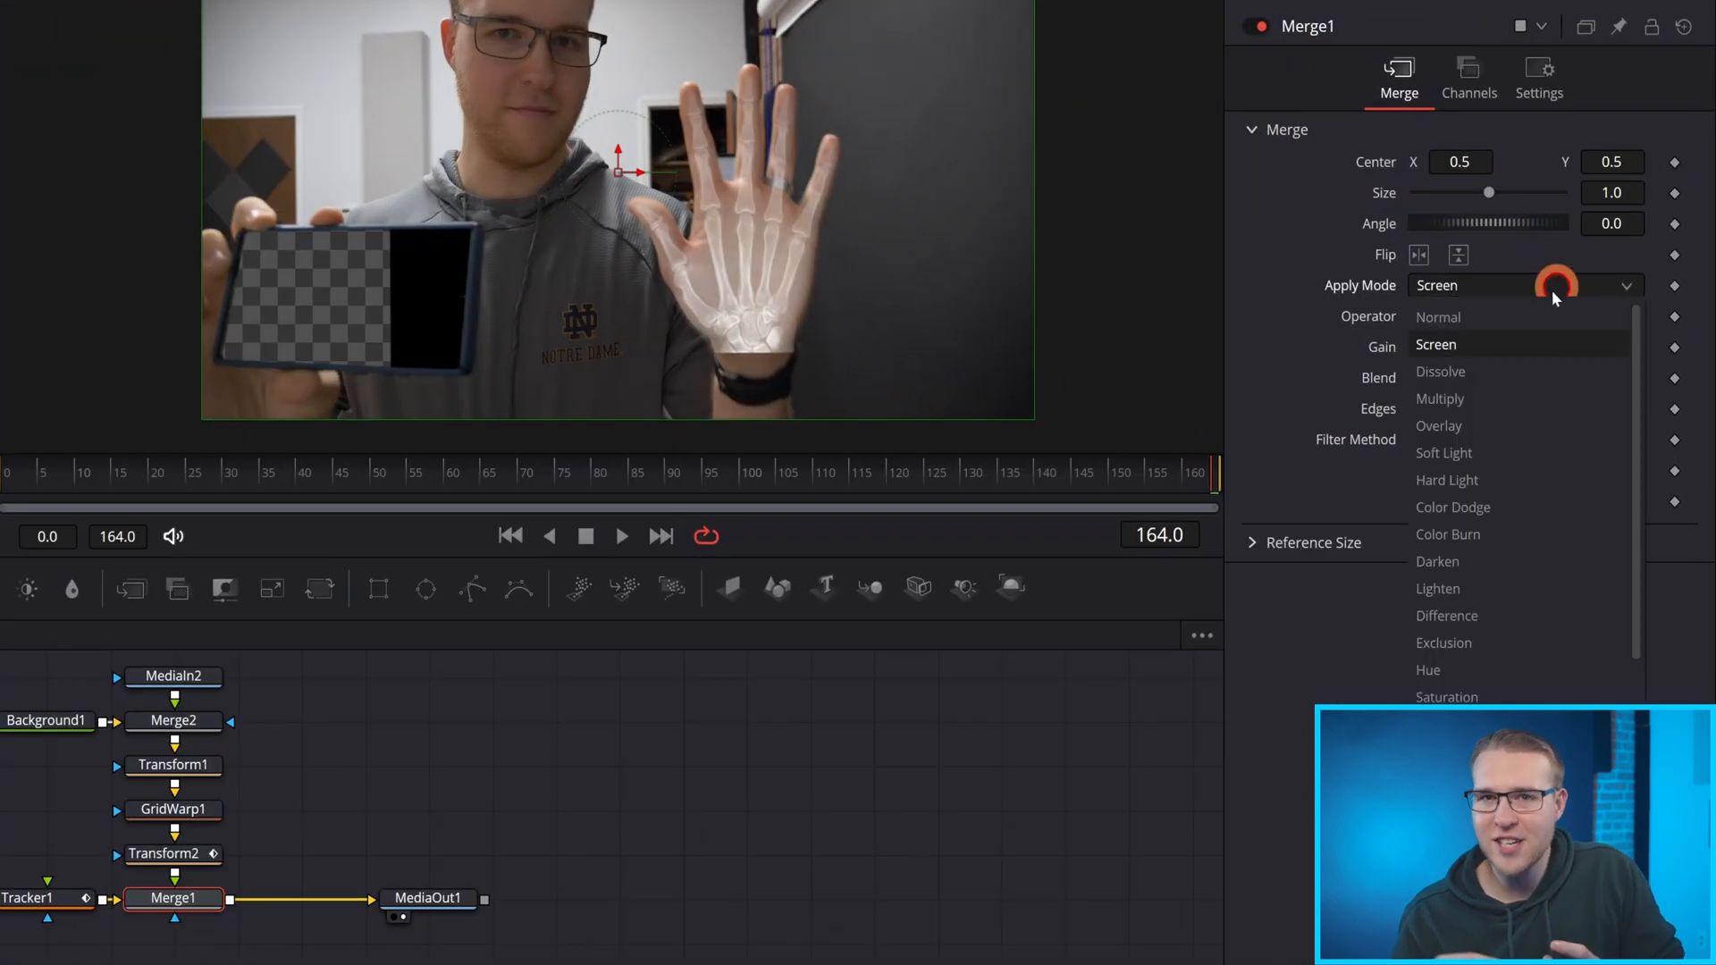
Set Merge1 Apply Mode to Normal, check the phone screen, and select GridWarp1 for refinement.
left_click(1438, 317)
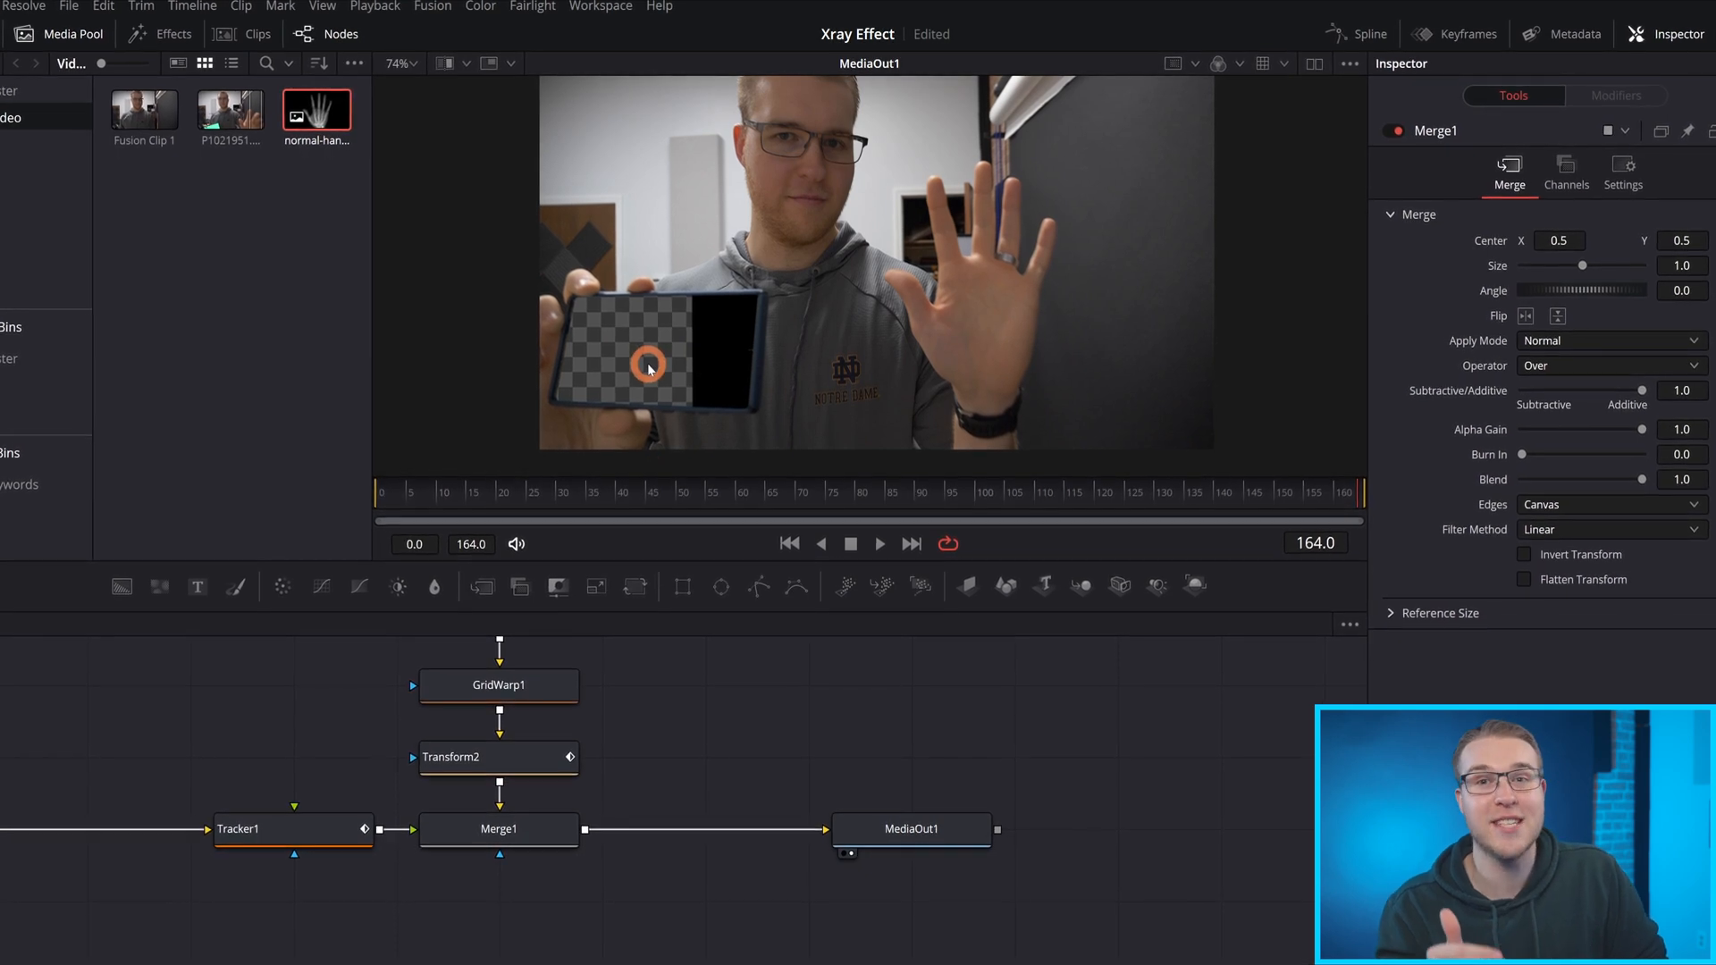
left_click(789, 496)
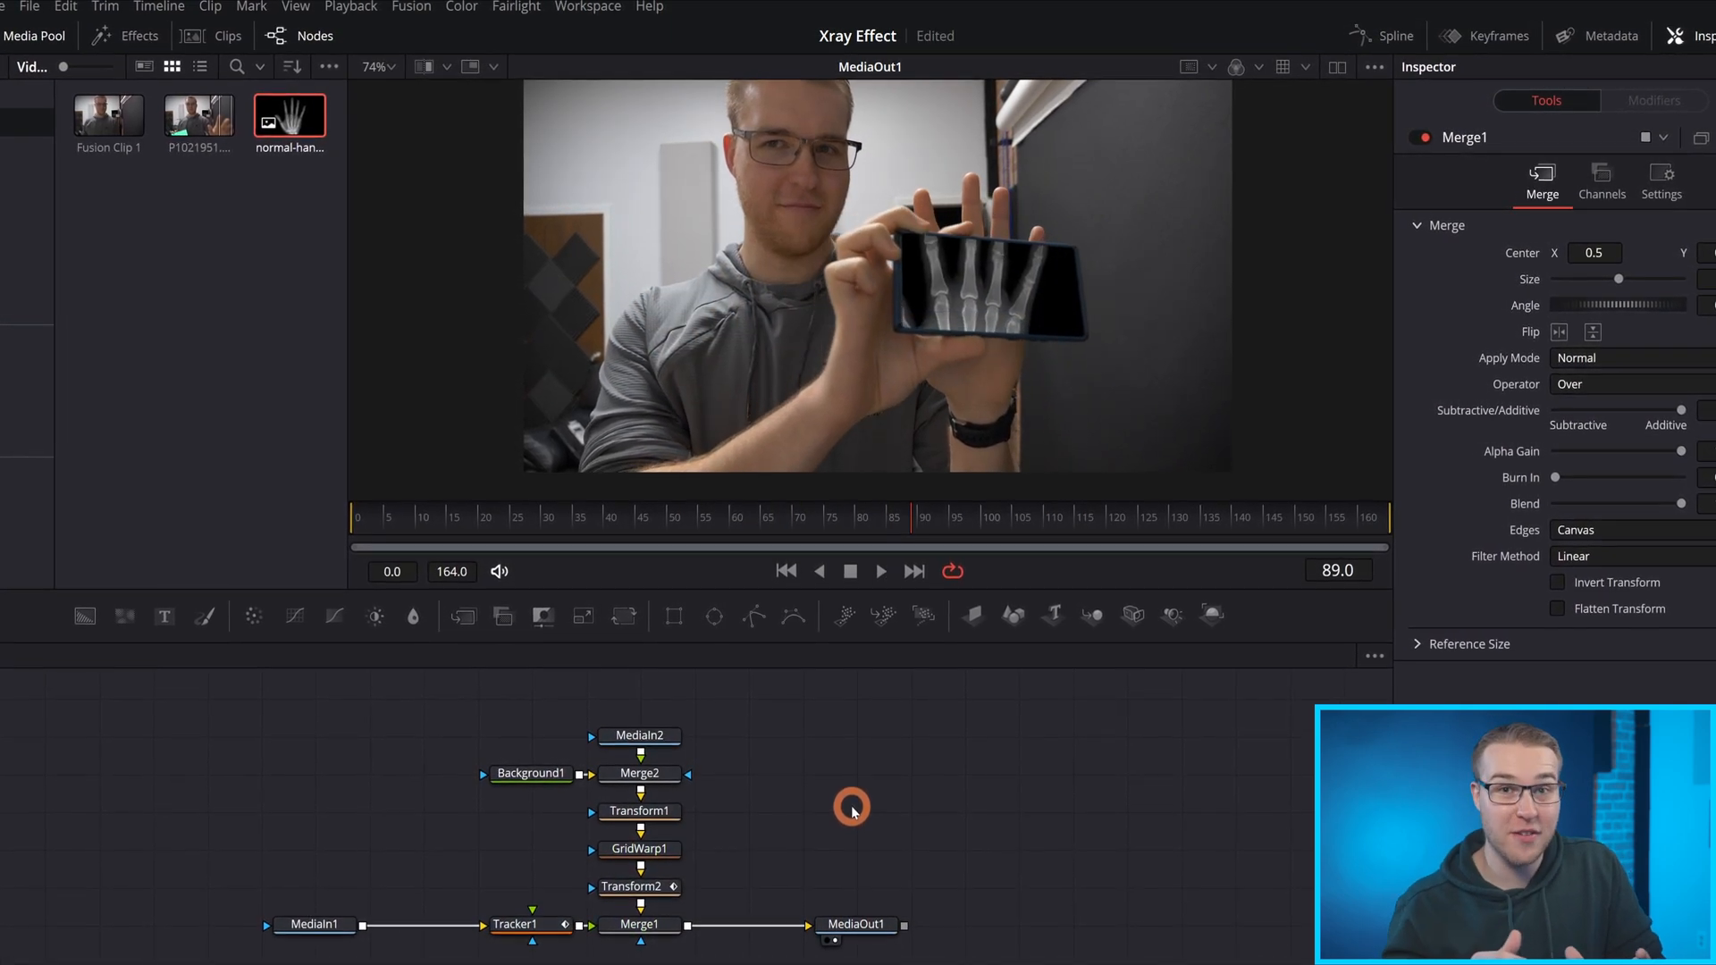
left_click(639, 849)
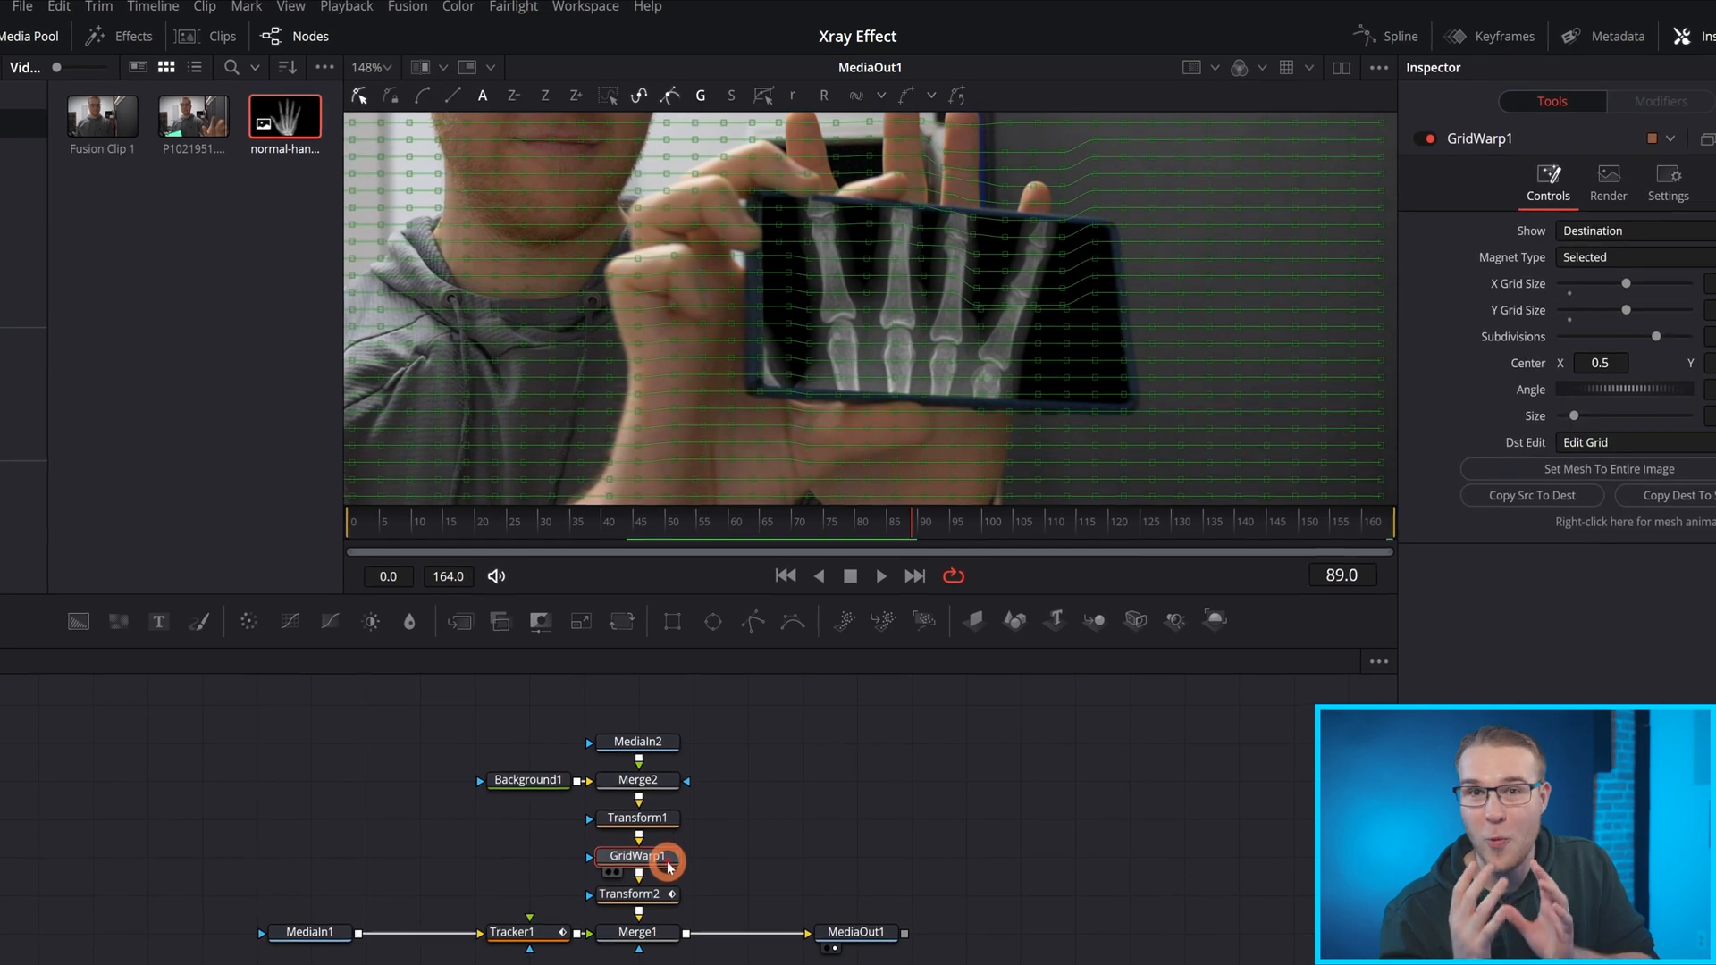